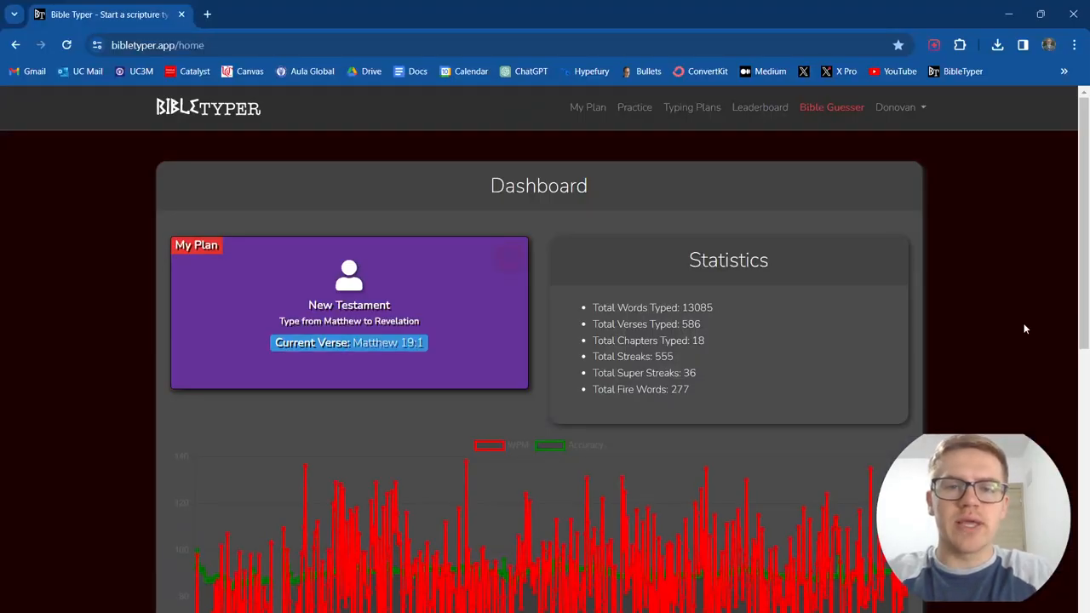
{"action": "mouse_move", "coordinate": [1019, 321]}
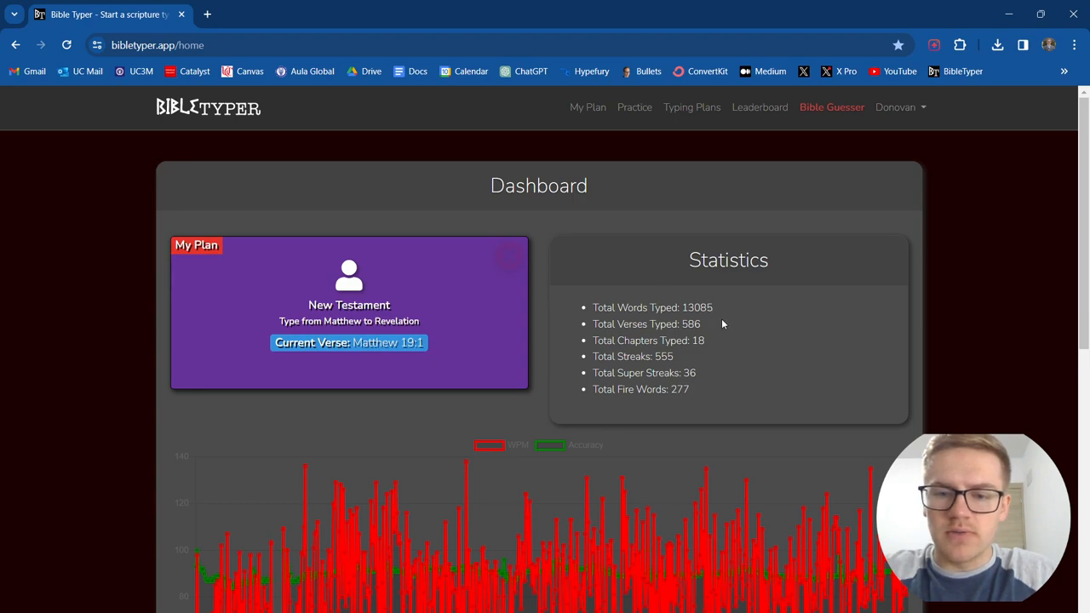
{"action": "mouse_move", "coordinate": [714, 324]}
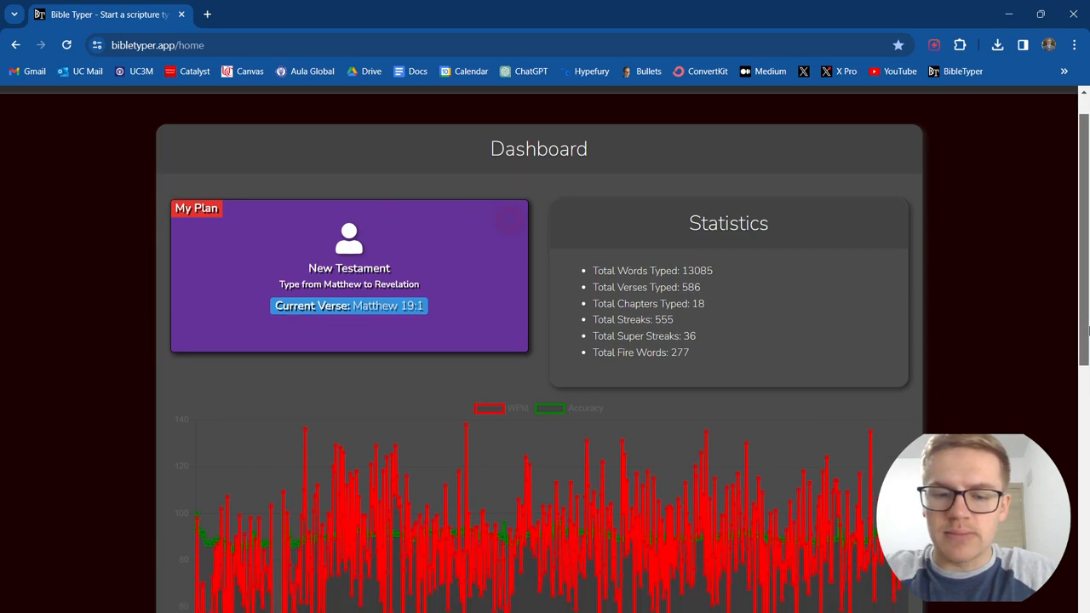
Step: Scroll the Matthew 19 typing page up and down to view the passage
{"action": "scroll", "scroll_direction": "down", "scroll_amount": 3}
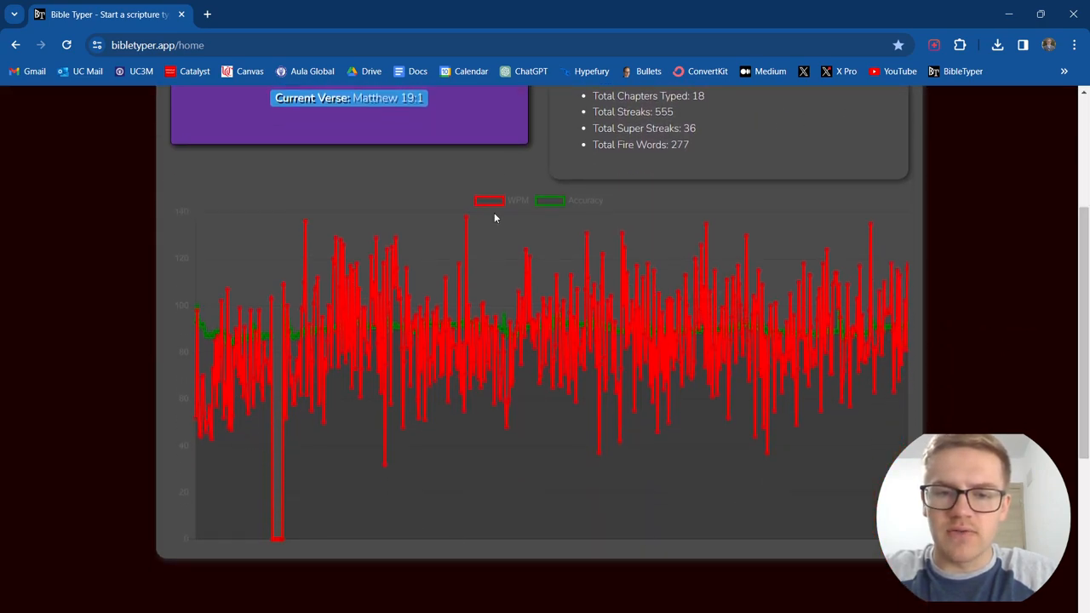
{"action": "scroll", "scroll_direction": "up", "scroll_amount": 3}
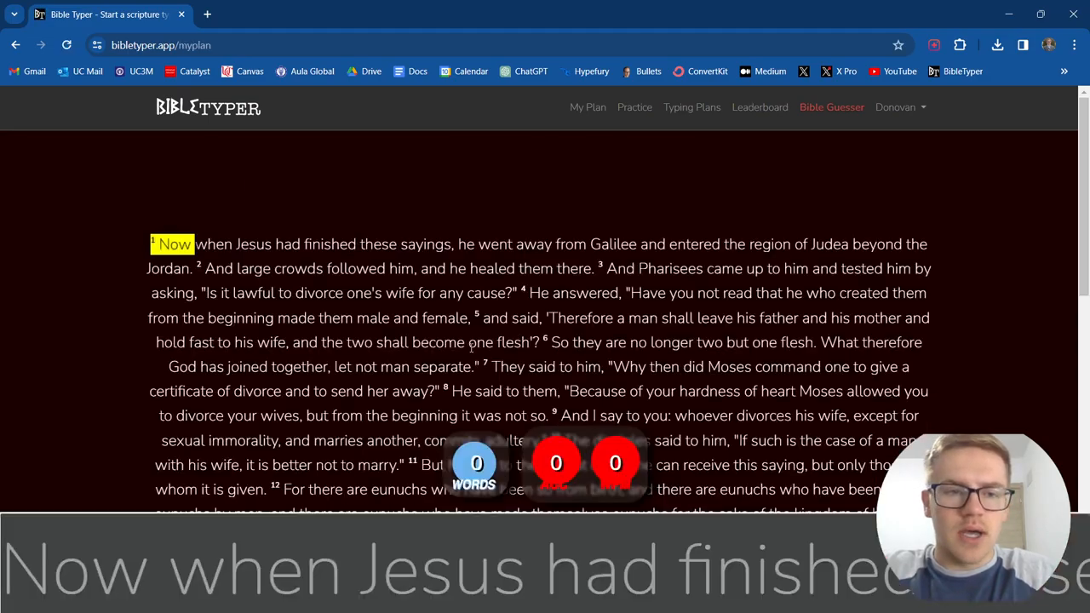
{"action": "scroll", "scroll_direction": "down", "scroll_amount": 3}
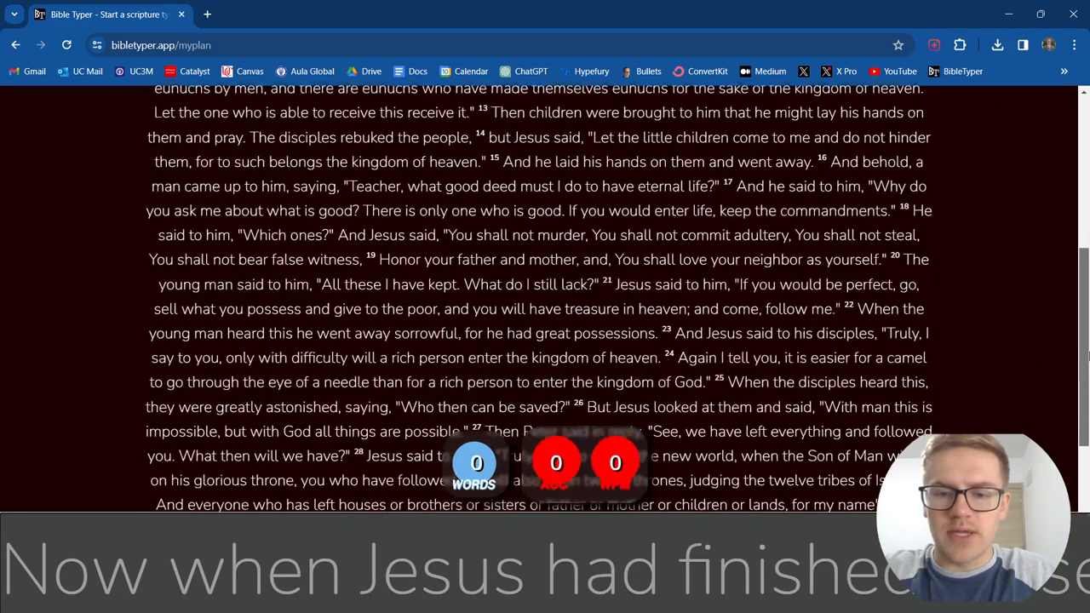
{"action": "scroll", "scroll_direction": "up", "scroll_amount": 3}
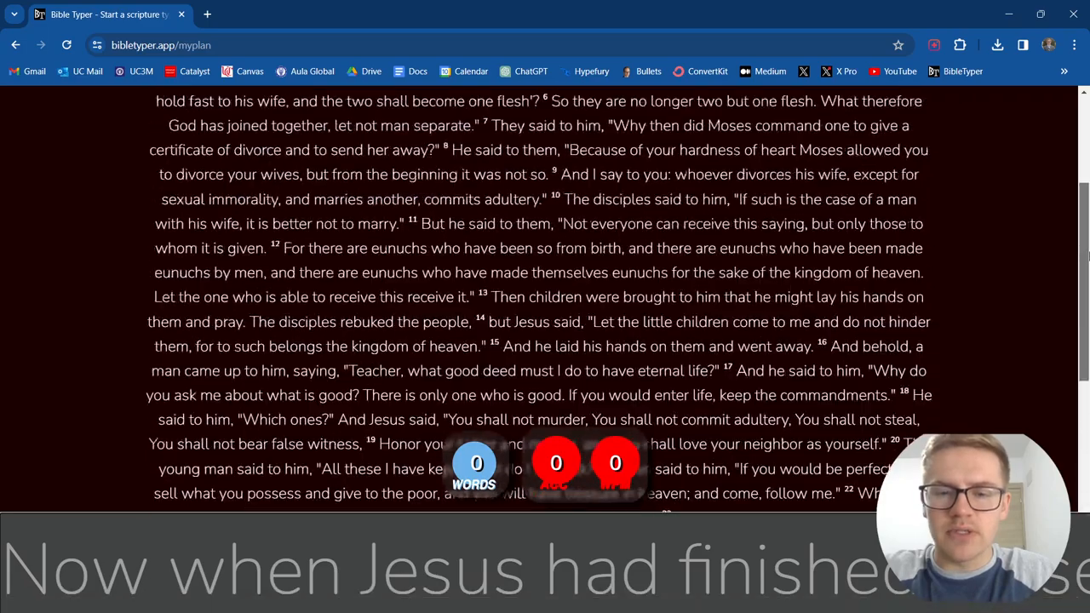
{"action": "scroll", "scroll_direction": "up", "scroll_amount": 3}
{"action": "type", "text": "Now when Jesus had finished these sayings, he went away from Galilee and entered the region of Judea beyond the Jordan. And"}
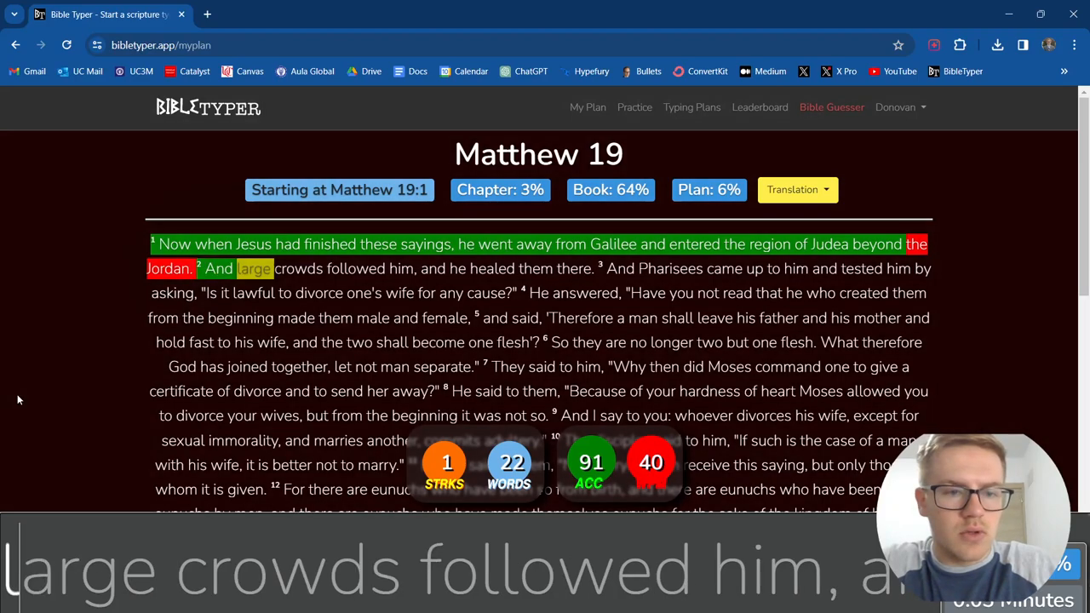
Step: Type verses 2 and 3, from the crowds following to the Pharisees' divorce question
{"action": "type", "text": "crowds"}
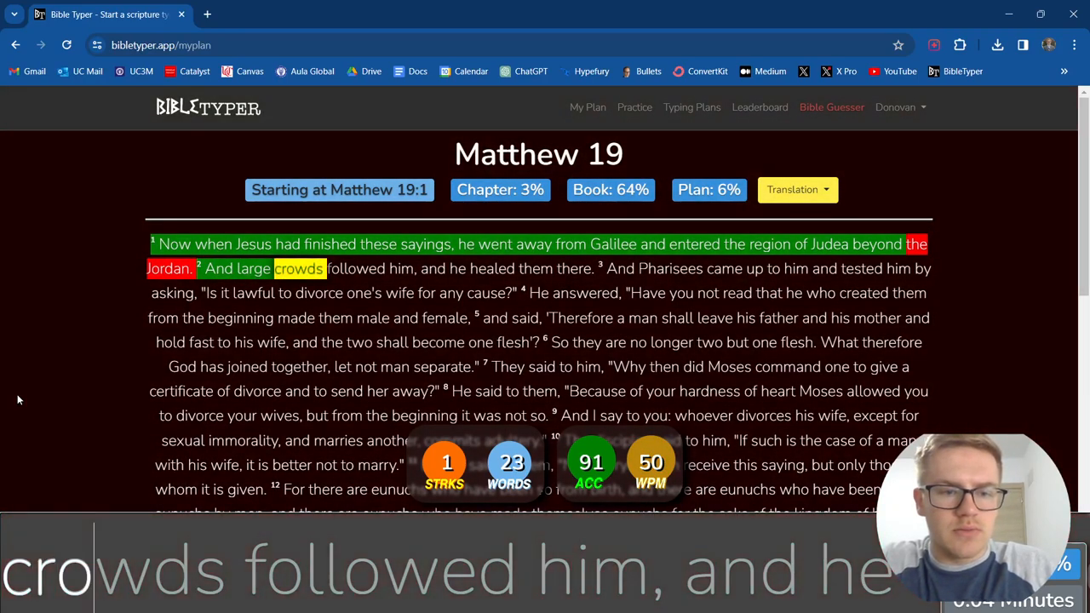
{"action": "type", "text": "followed"}
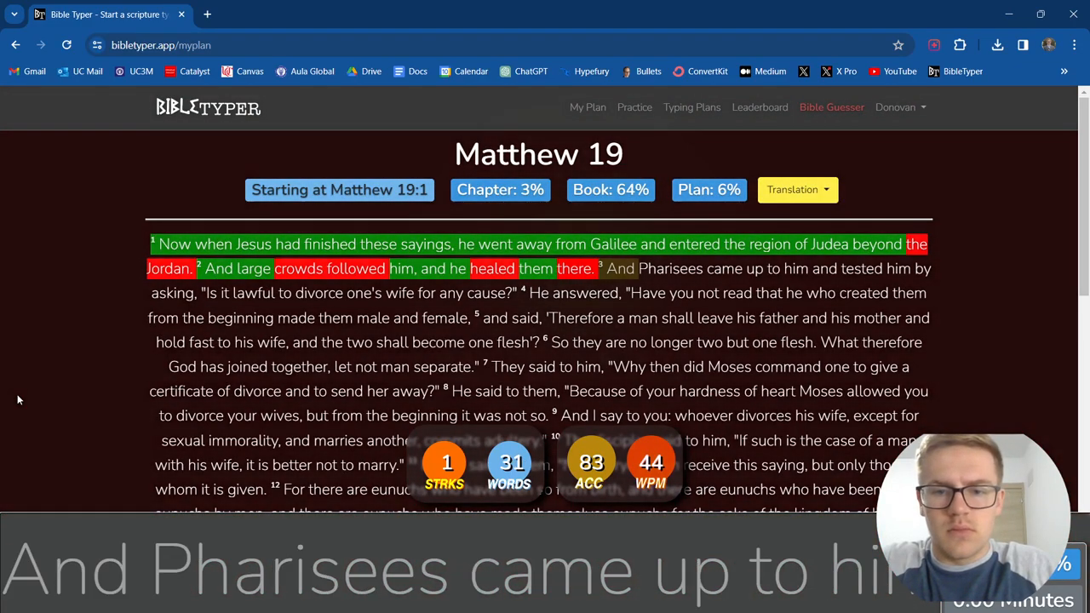
{"action": "type", "text": "came"}
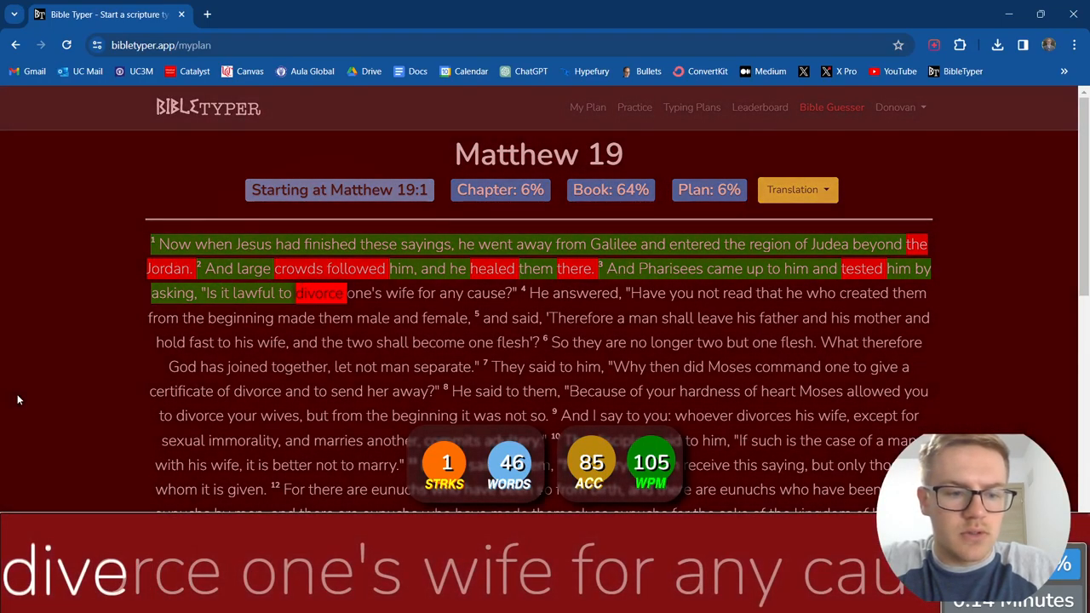
{"action": "type", "text": "one's wife for any cause?\" 4 He answered, \"Have you not read that he who created the"}
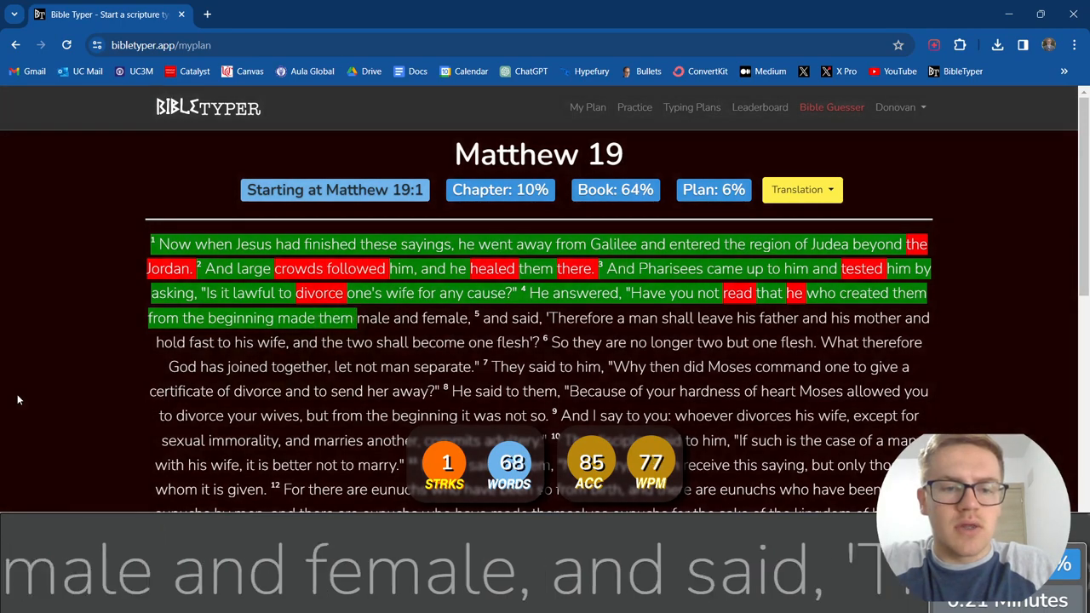
Step: Type verses 4 and 5 and verse 6 through 'one flesh. What therefore God'
{"action": "type", "text": "male and female,"}
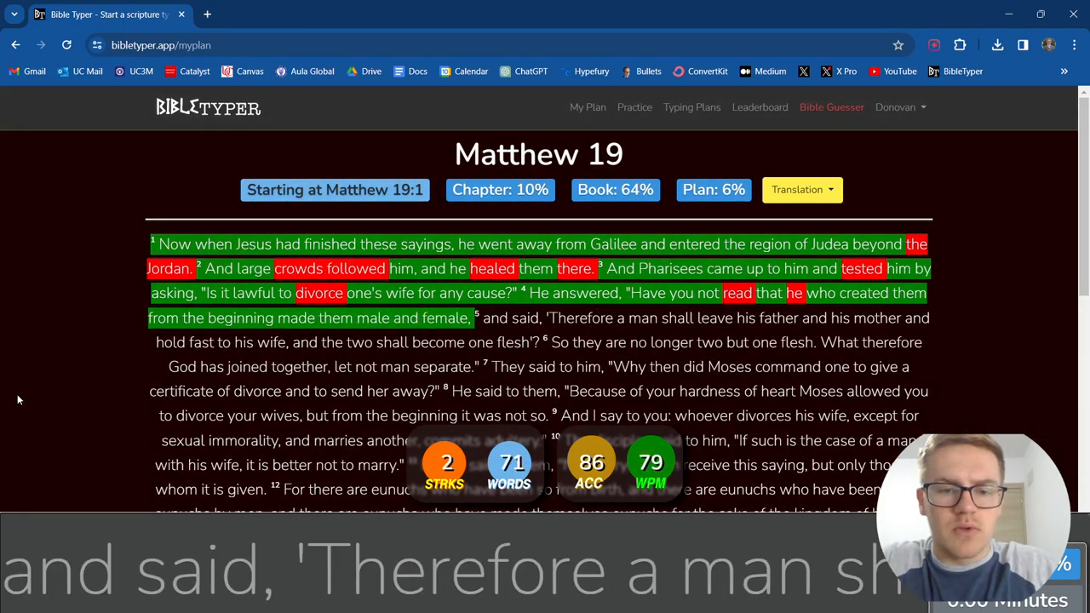
{"action": "type", "text": "said, 'Therefore a man shall leave his father and his mother and"}
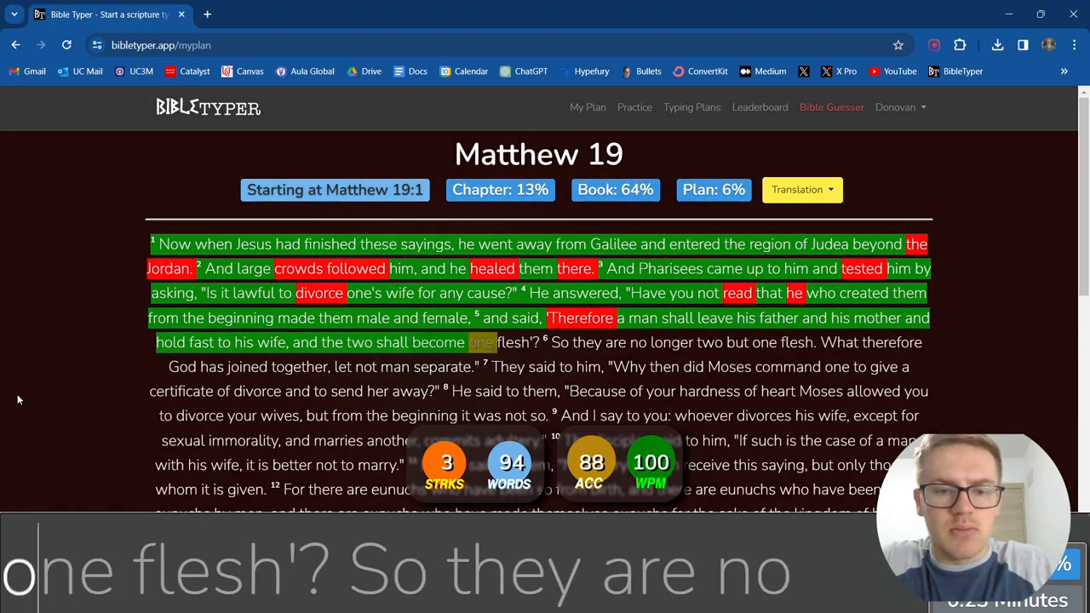
{"action": "type", "text": "So"}
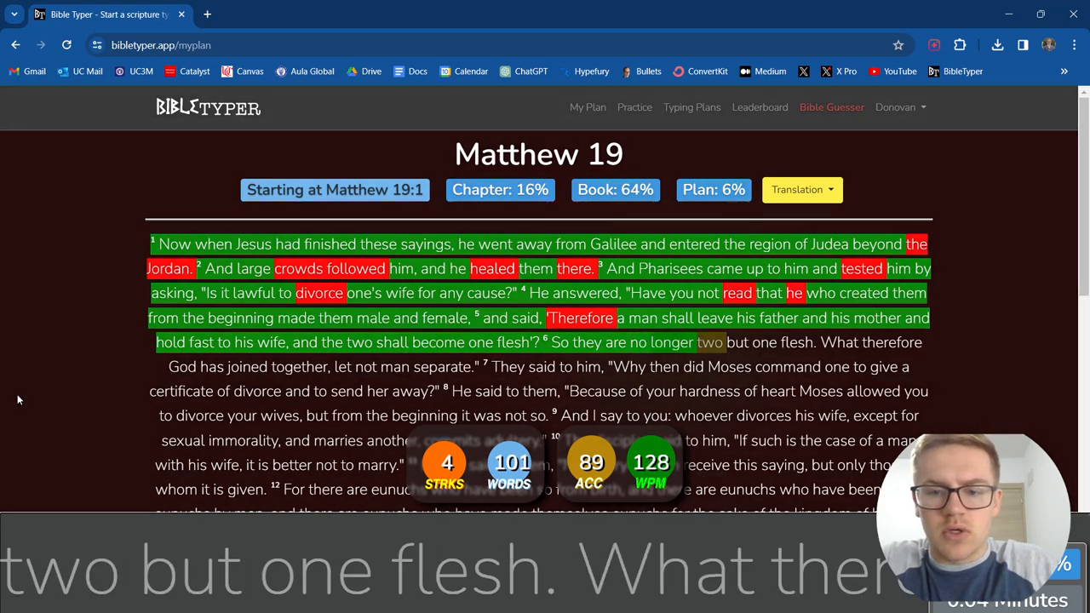
{"action": "type", "text": "one"}
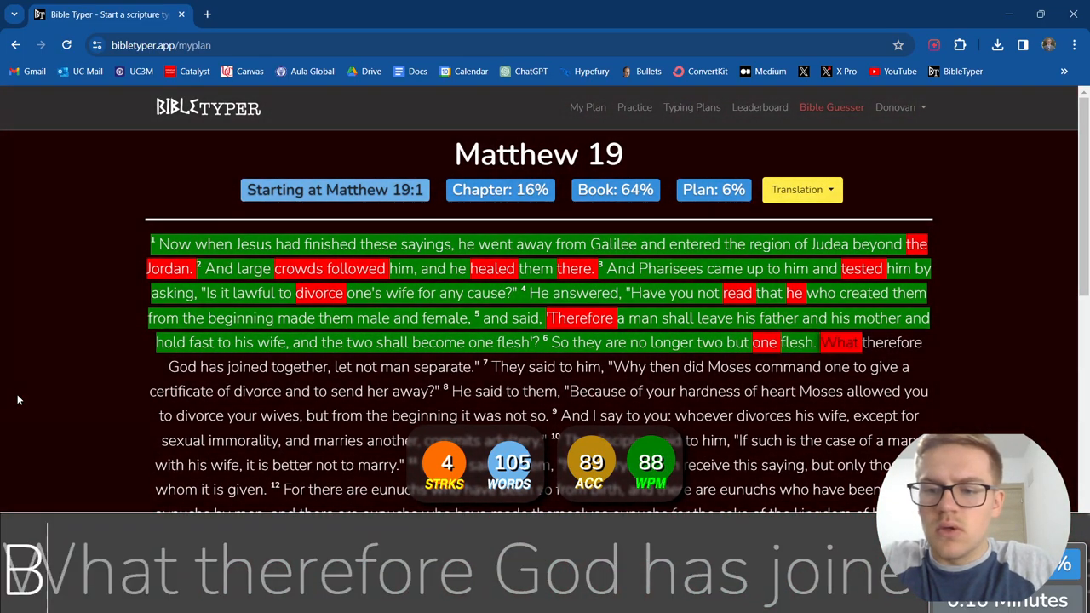
{"action": "type", "text": "God"}
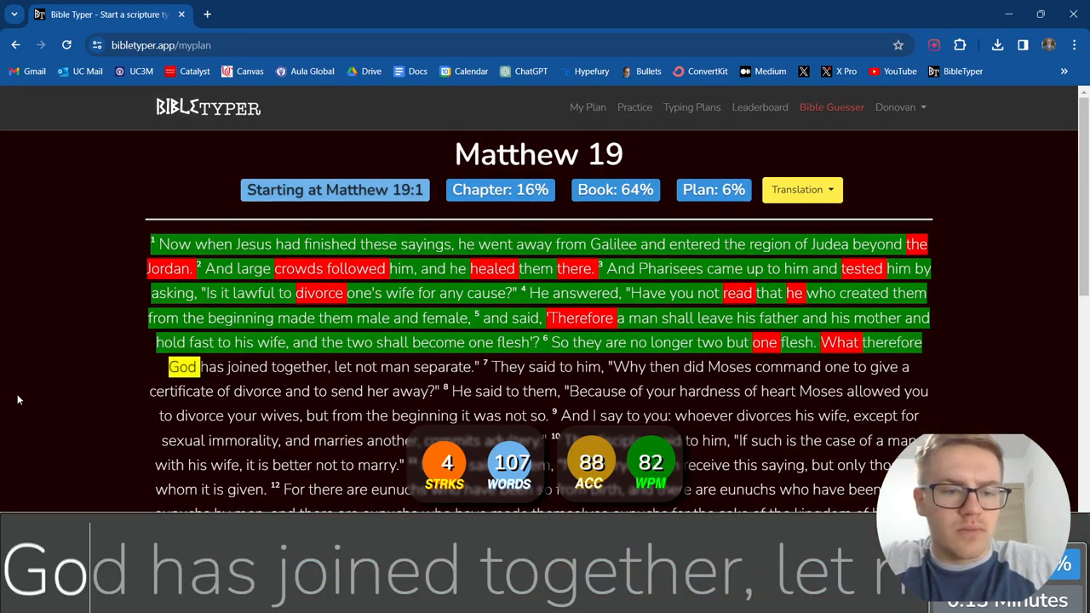
Step: Finish verse 6 and type verse 7 on the certificate of divorce and the start of verse 8
{"action": "type", "text": "has joined together,"}
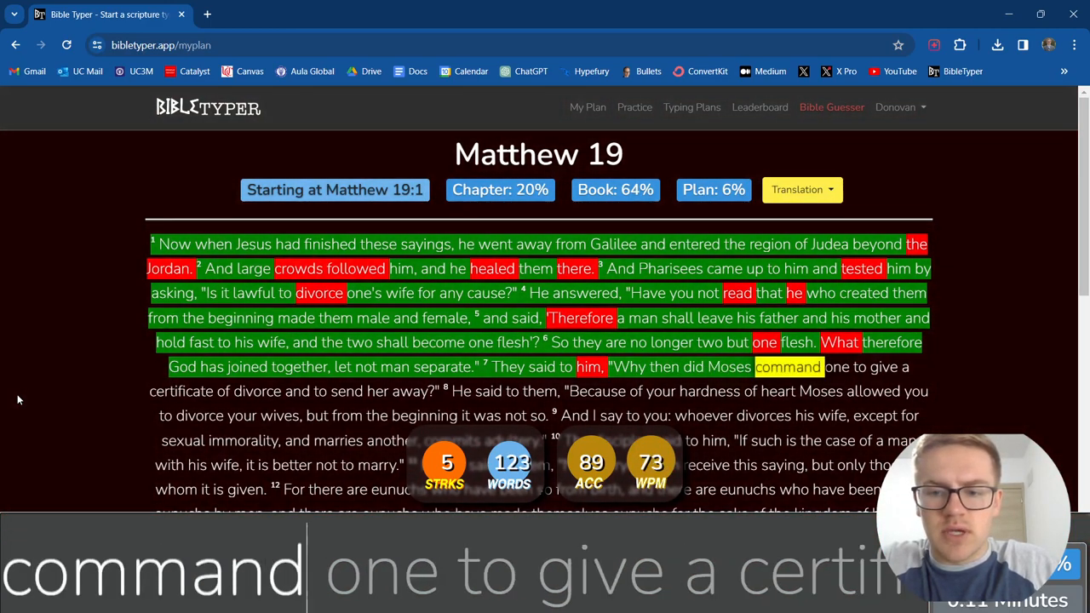
{"action": "type", "text": "certificate"}
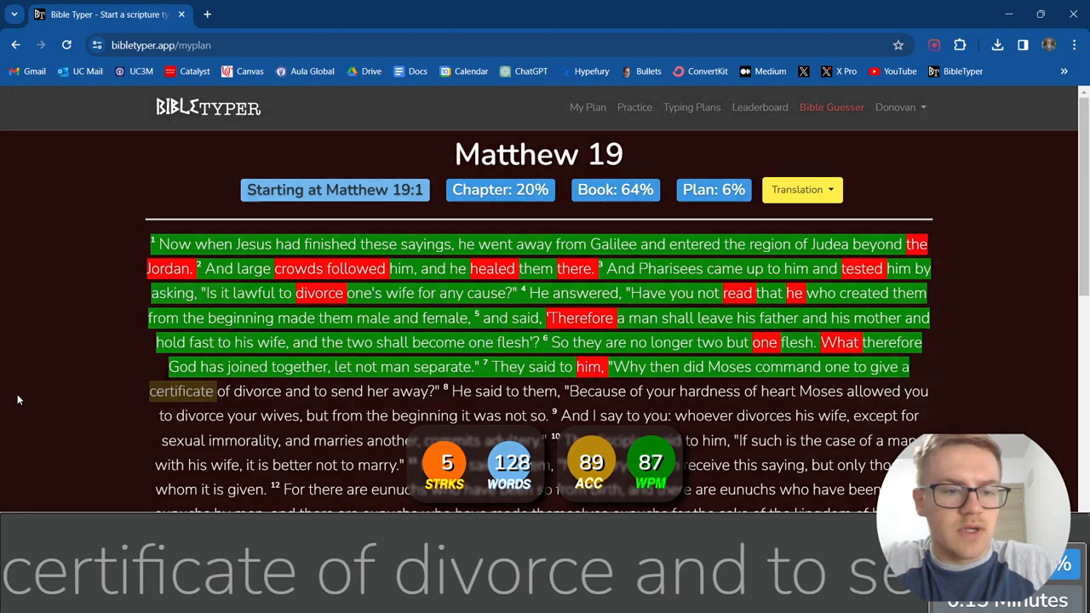
{"action": "type", "text": "divorce and to send her away?\" 8 He said to them,"}
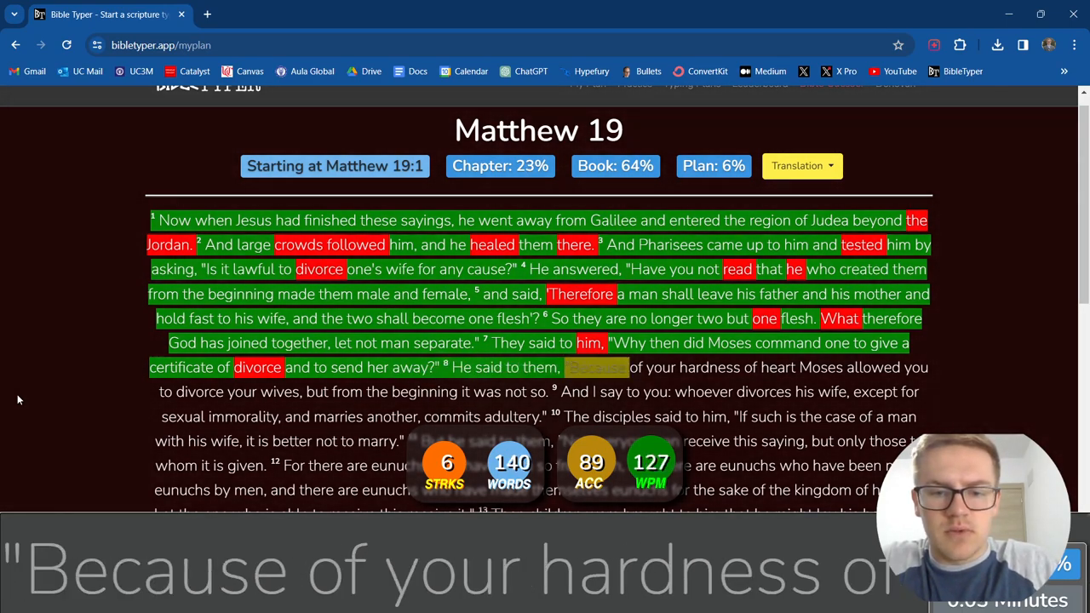
{"action": "type", "text": "hardness of heart Moses allowed you"}
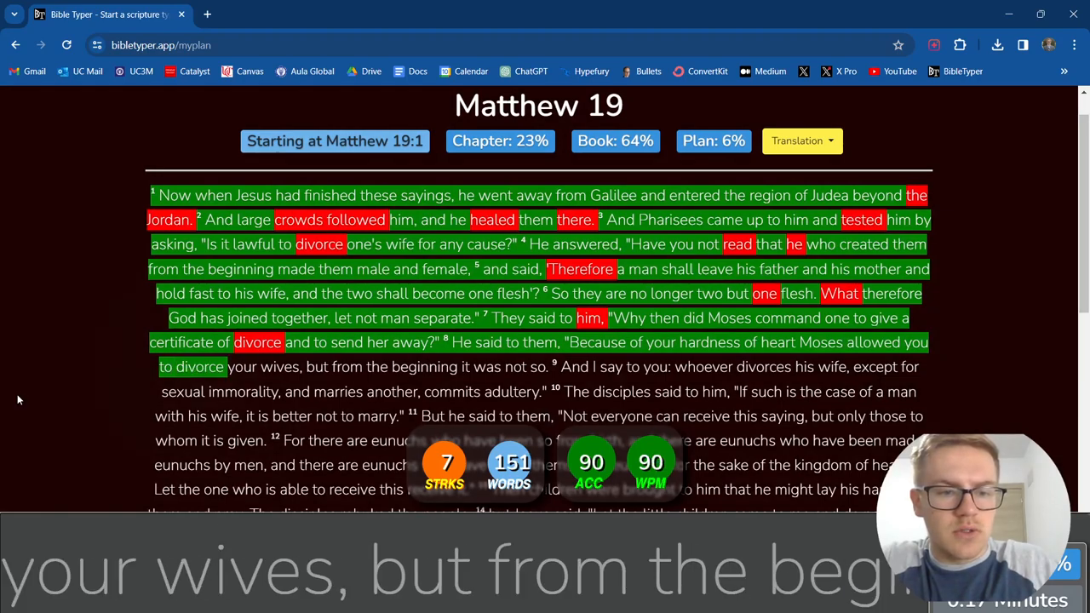
{"action": "type", "text": "but"}
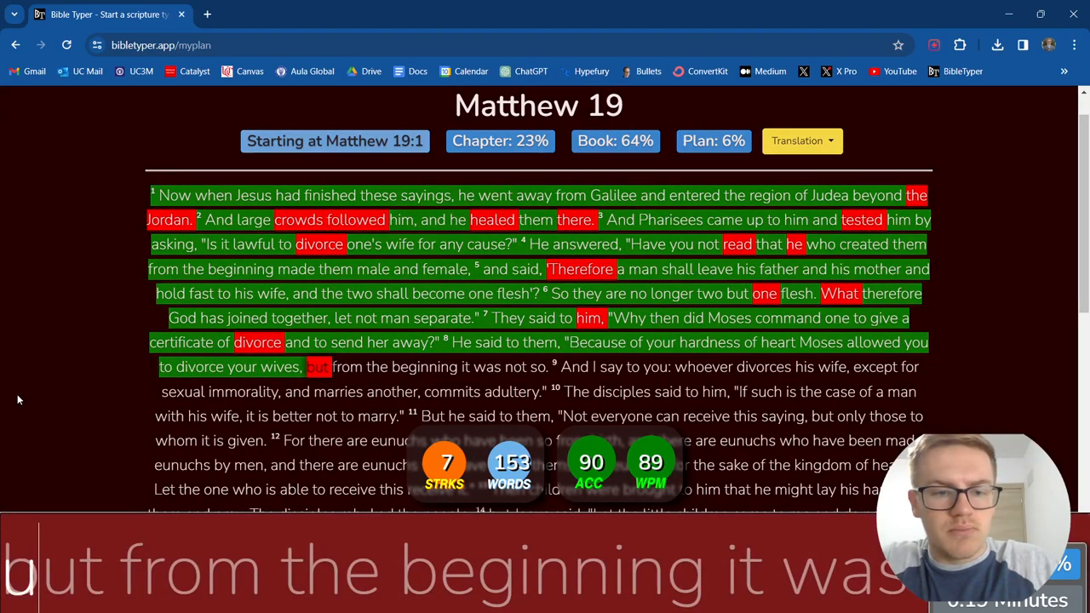
Step: Finish verse 8, type verse 9, and begin verse 10 with 'disciples'
{"action": "type", "text": "beginning"}
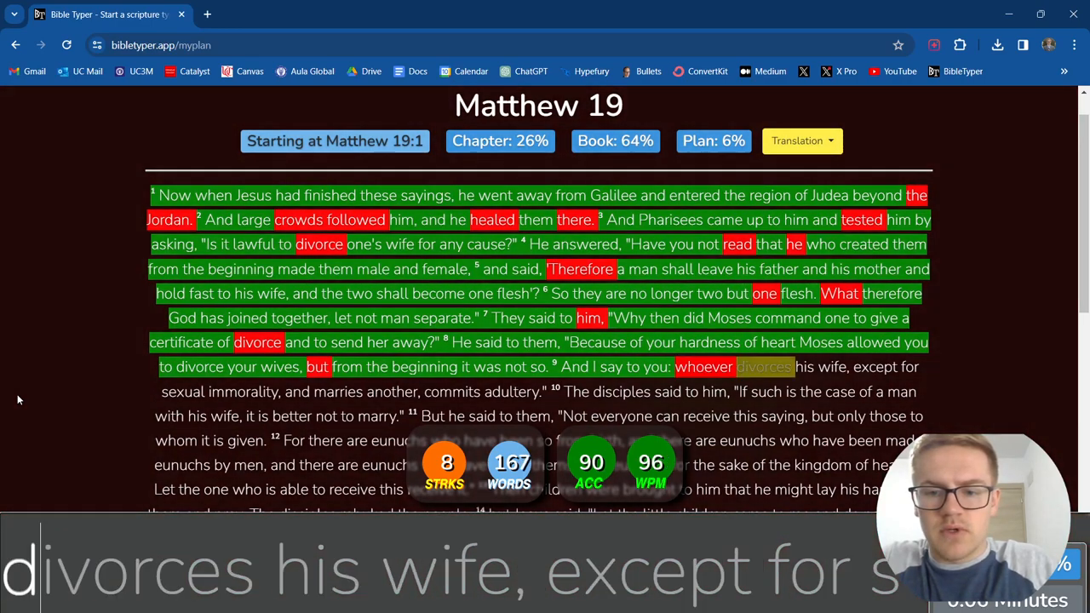
{"action": "type", "text": "divorces"}
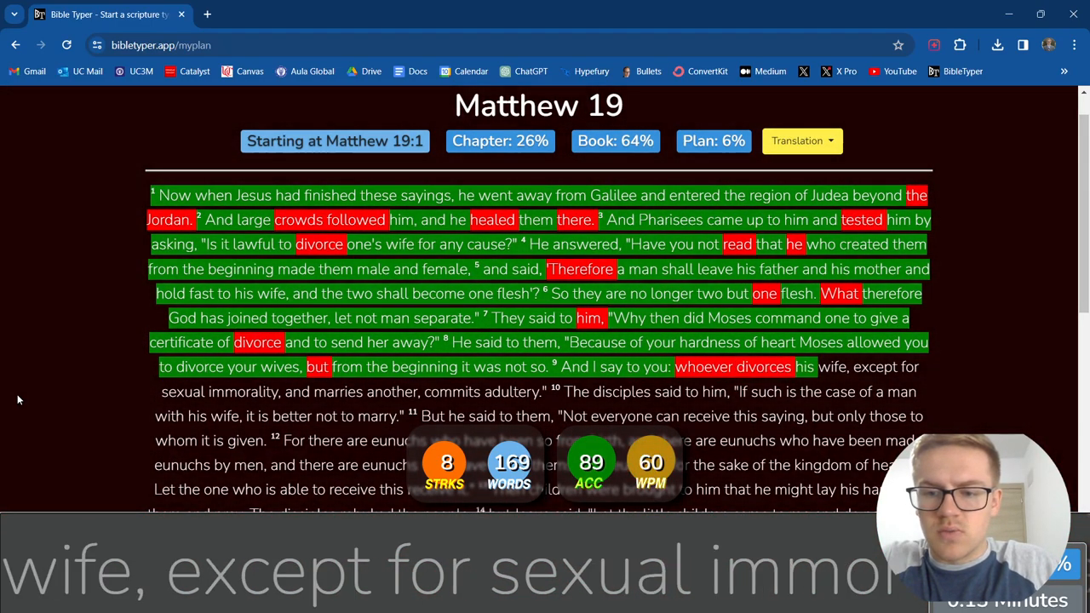
{"action": "type", "text": "sexual"}
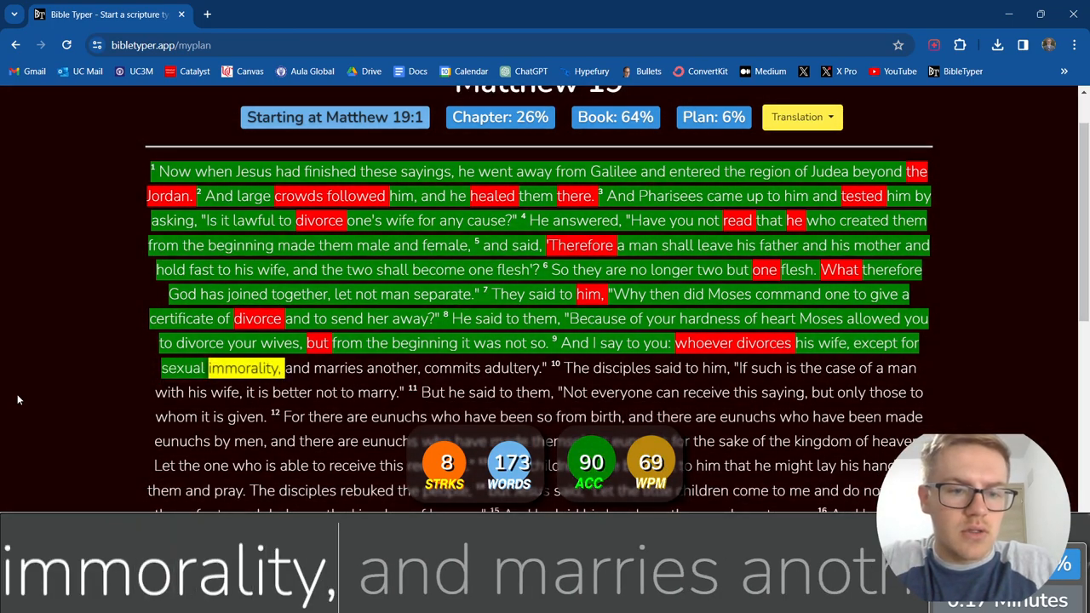
{"action": "type", "text": "another,"}
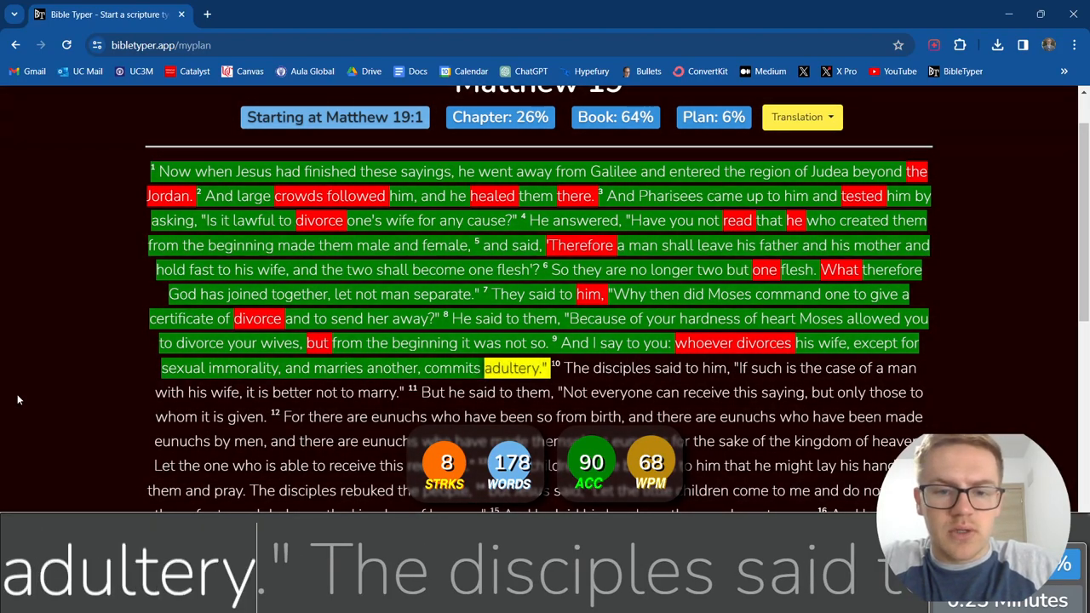
{"action": "type", "text": "disciples said to him, \"If such is the"}
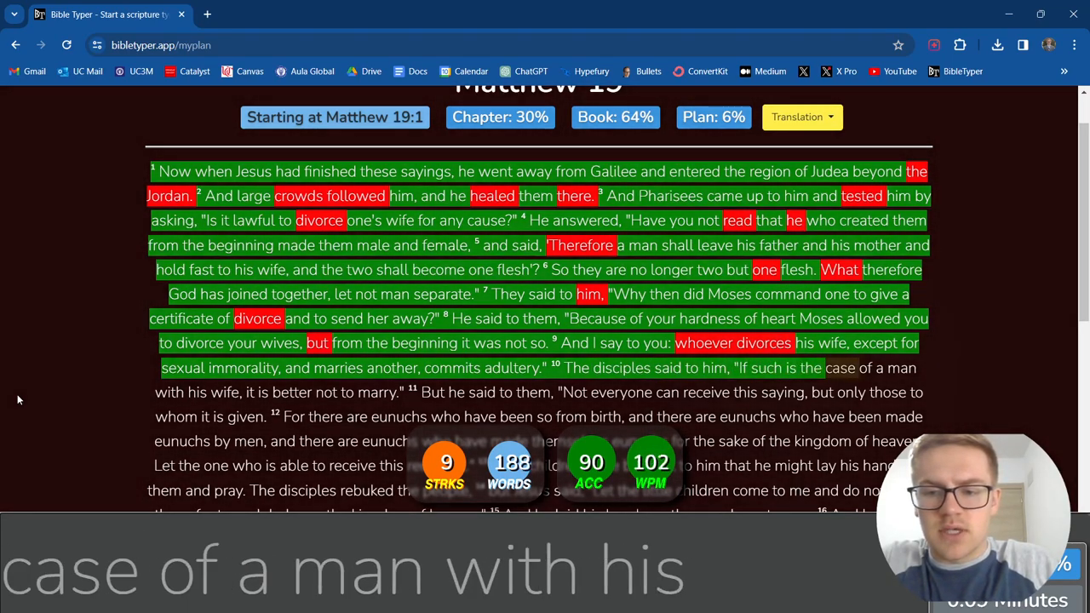
Step: Type verses 10–11 and the start of verse 12, 'eunuchs who have been so from birth'
{"action": "type", "text": "his say"}
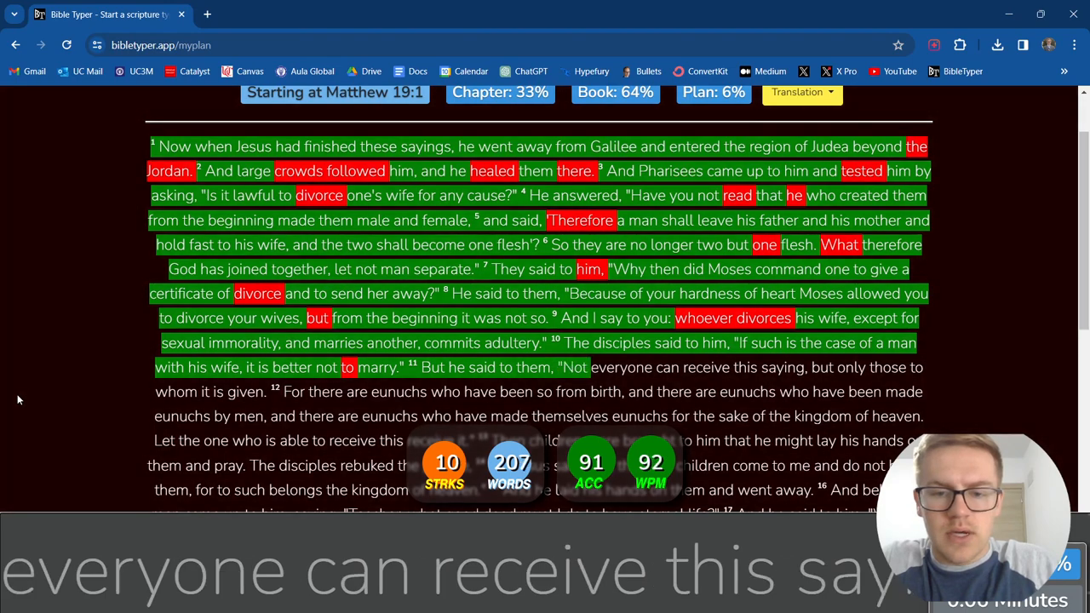
{"action": "type", "text": "can"}
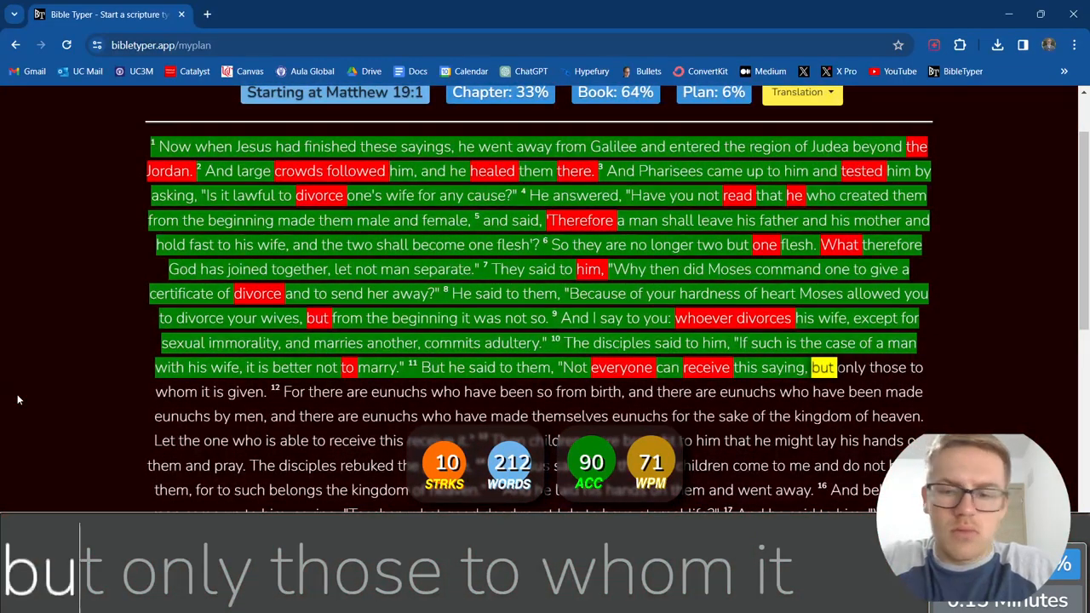
{"action": "type", "text": "it is given. For there are"}
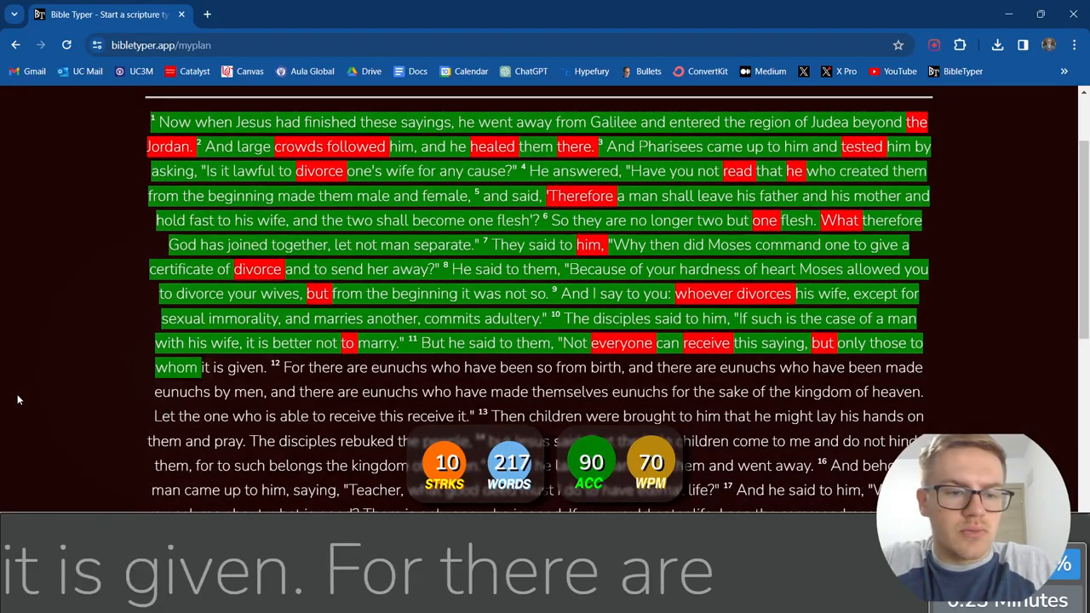
{"action": "type", "text": "there are eunuchs who hav"}
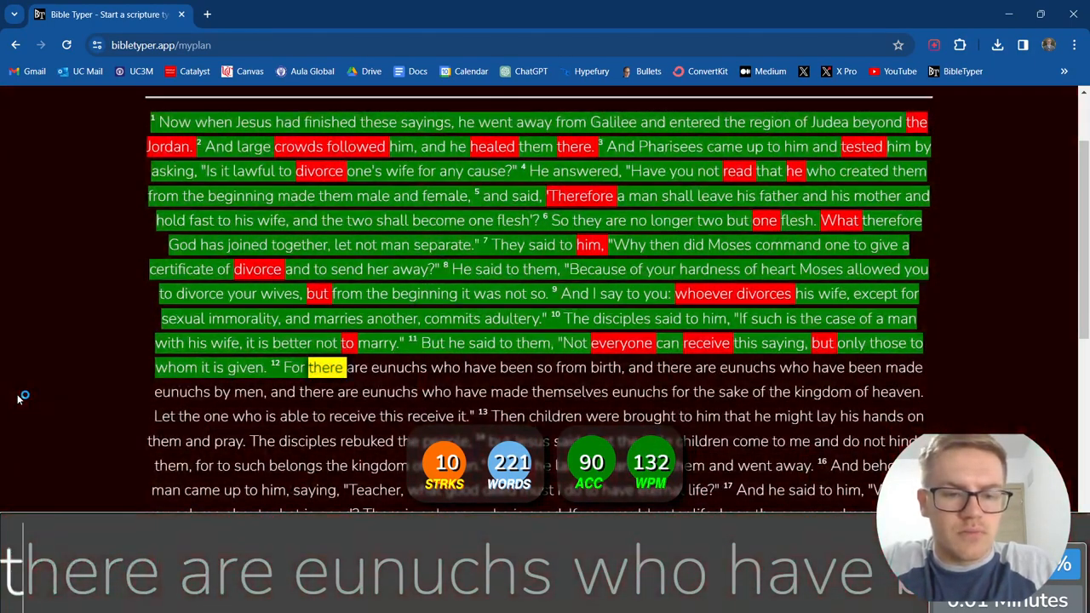
{"action": "type", "text": "eunuchs"}
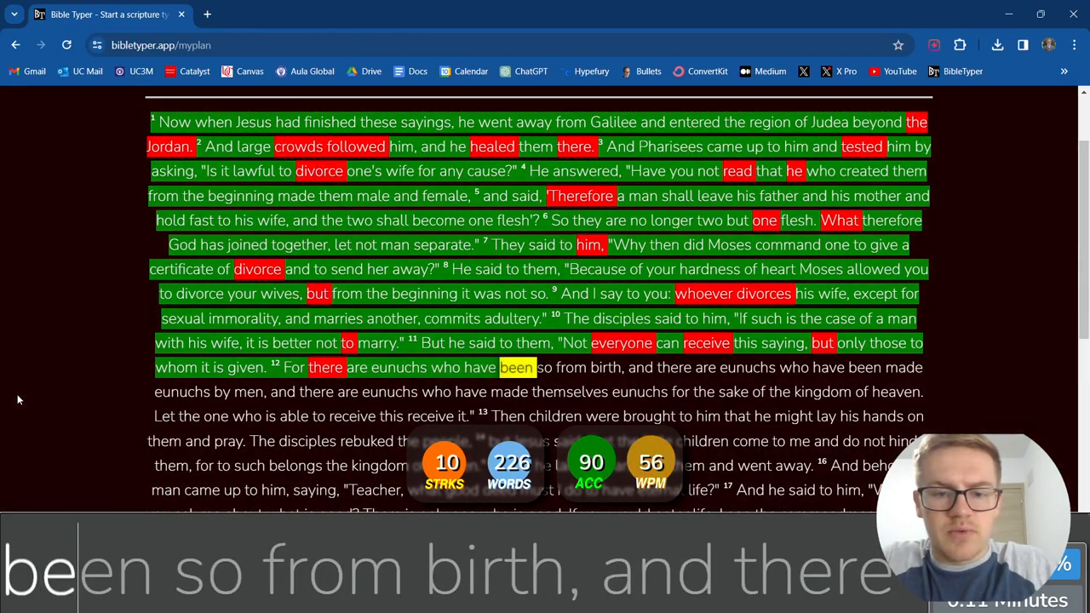
{"action": "type", "text": "been so from birth,"}
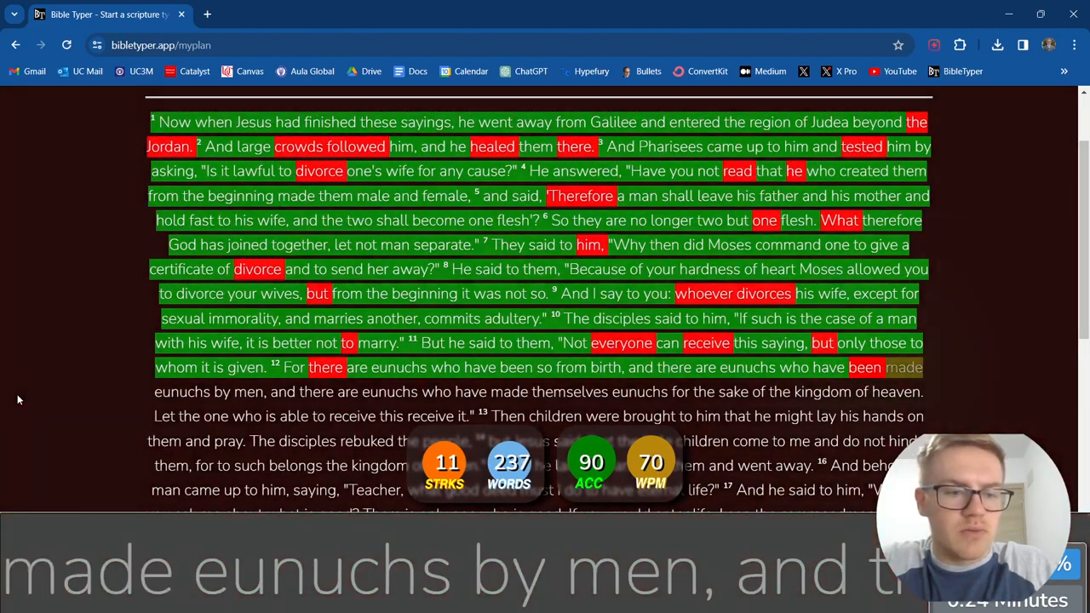
Step: Type the rest of verse 12 about eunuchs for the kingdom of heaven
{"action": "type", "text": "eunuchs"}
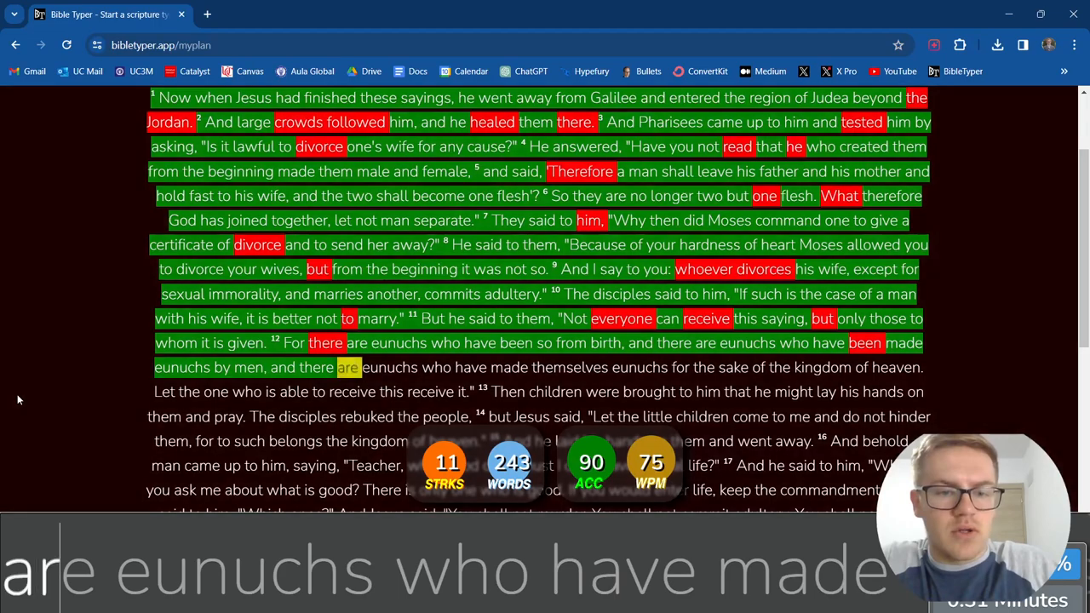
{"action": "type", "text": "eunuchs"}
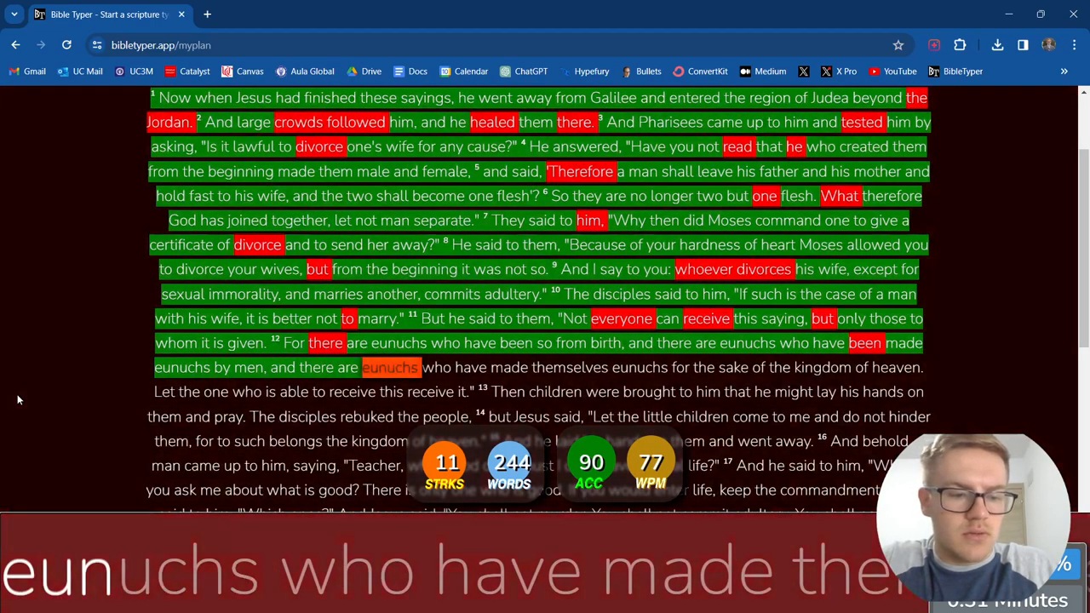
{"action": "type", "text": "who"}
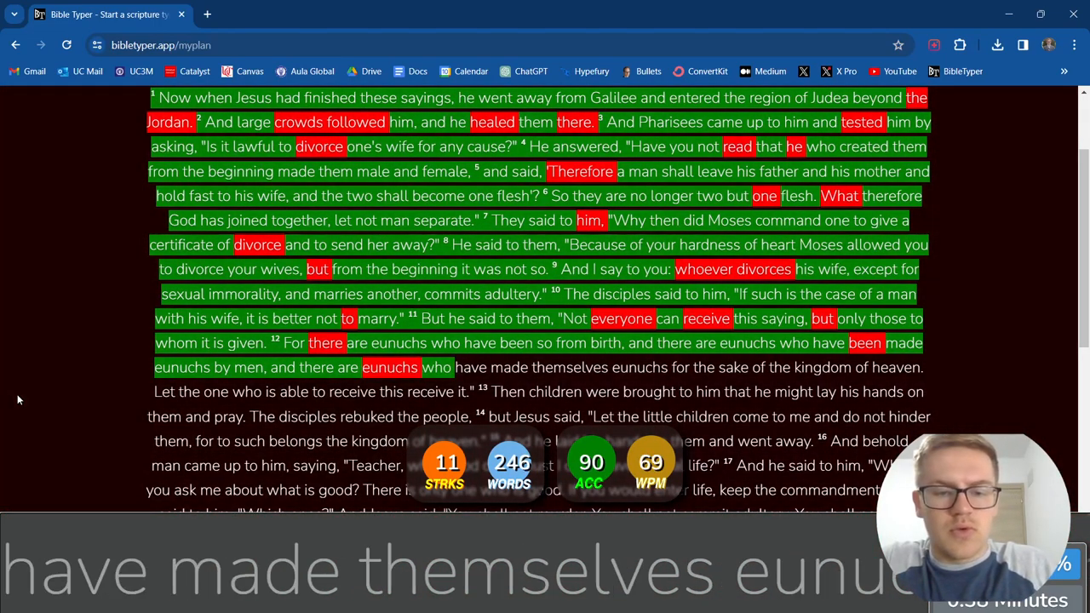
{"action": "type", "text": "themselves"}
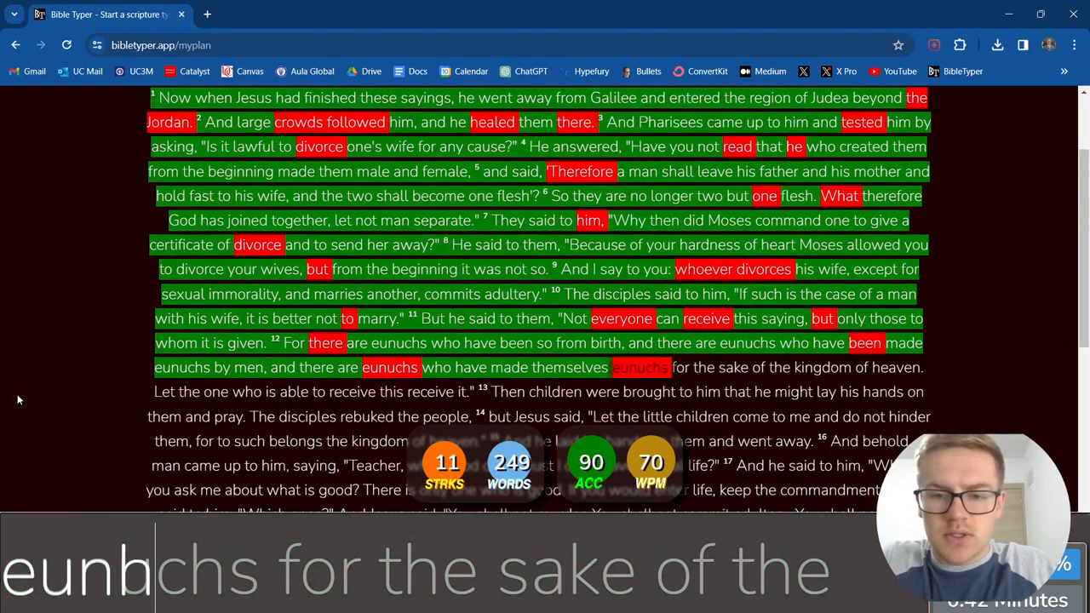
{"action": "type", "text": "uchs"}
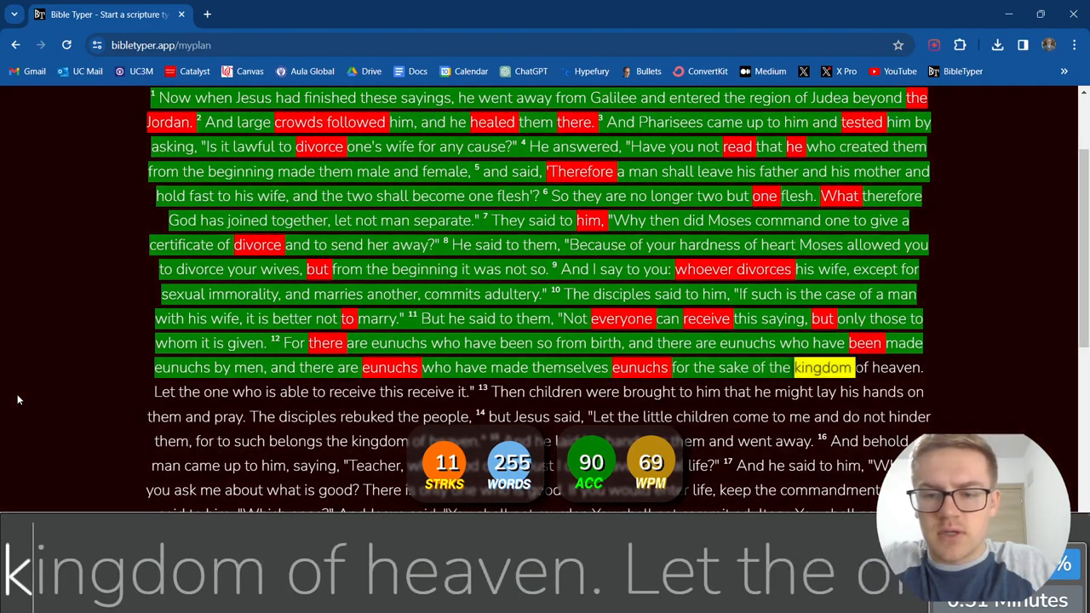
{"action": "type", "text": "heaven."}
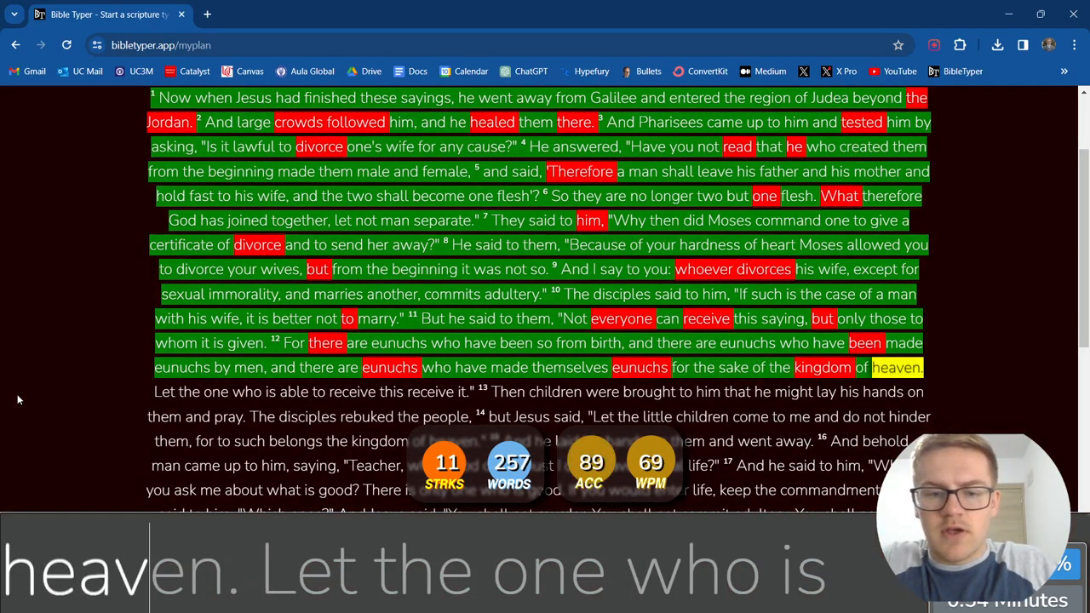
{"action": "type", "text": "who"}
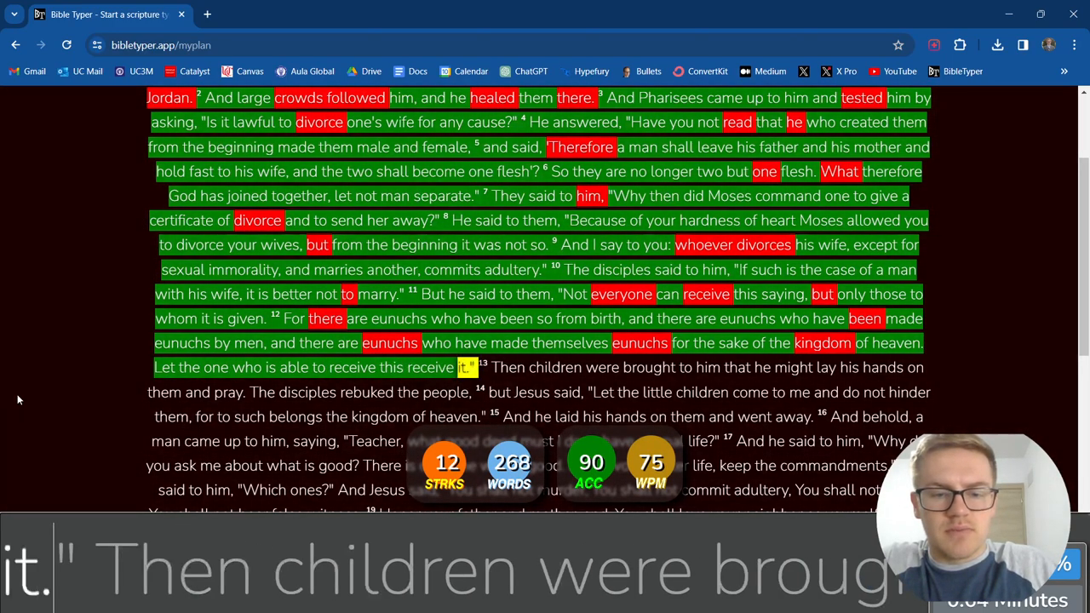
Step: Type verses 13–14, where the disciples rebuke the children and Jesus welcomes them
{"action": "type", "text": "Then children were brought to him that he might lay"}
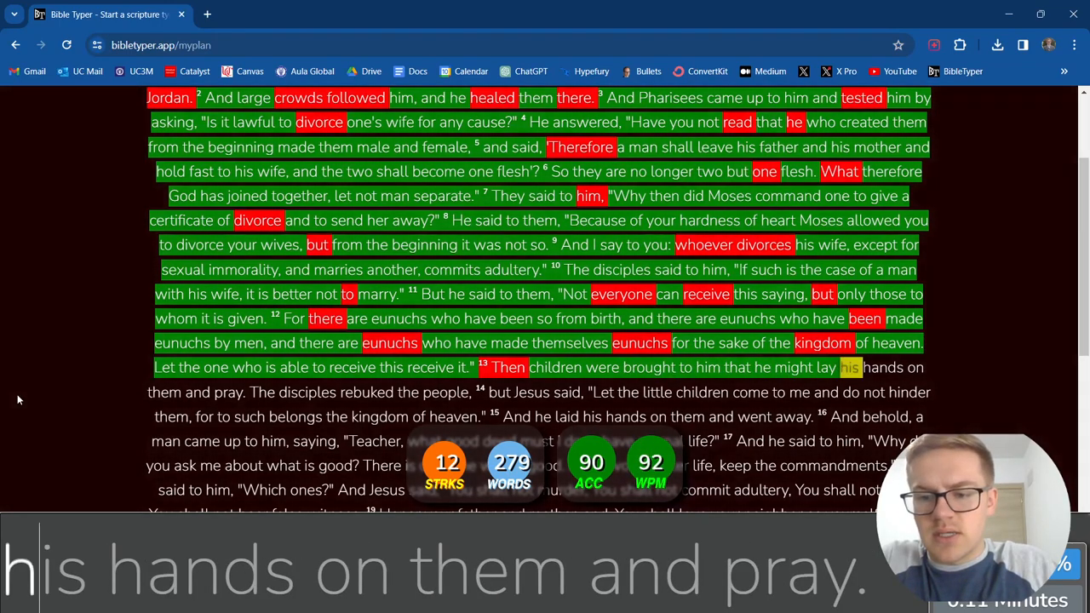
{"action": "type", "text": "pray."}
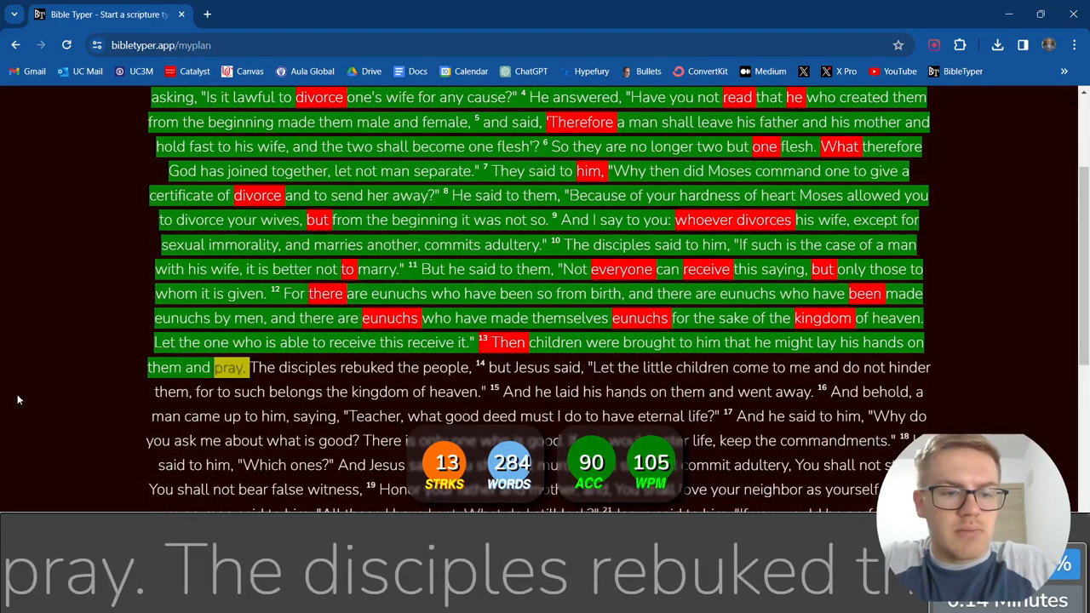
{"action": "type", "text": "The"}
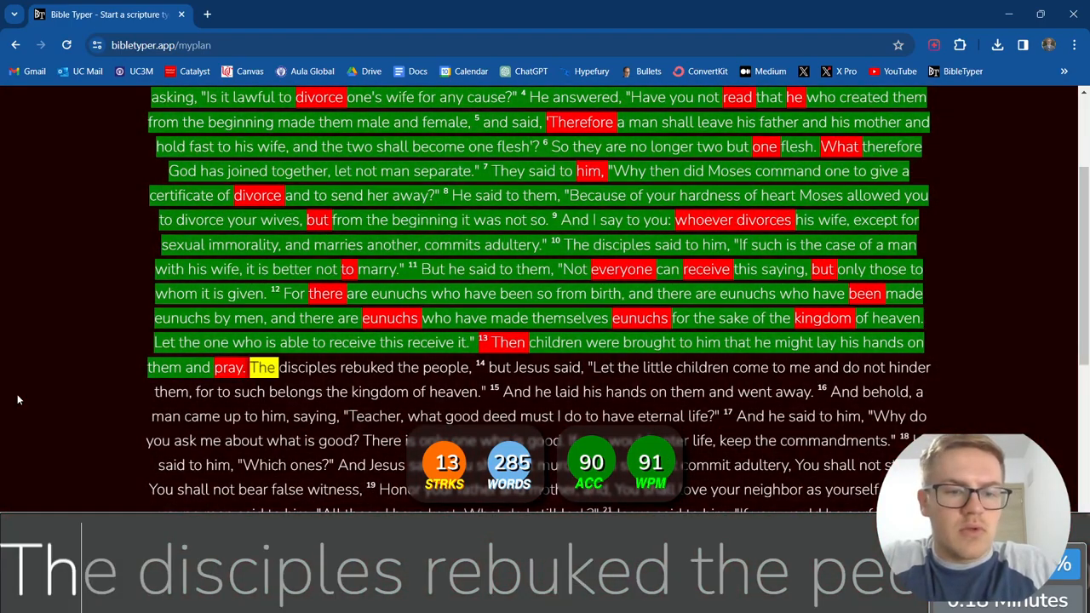
{"action": "type", "text": "rebuked"}
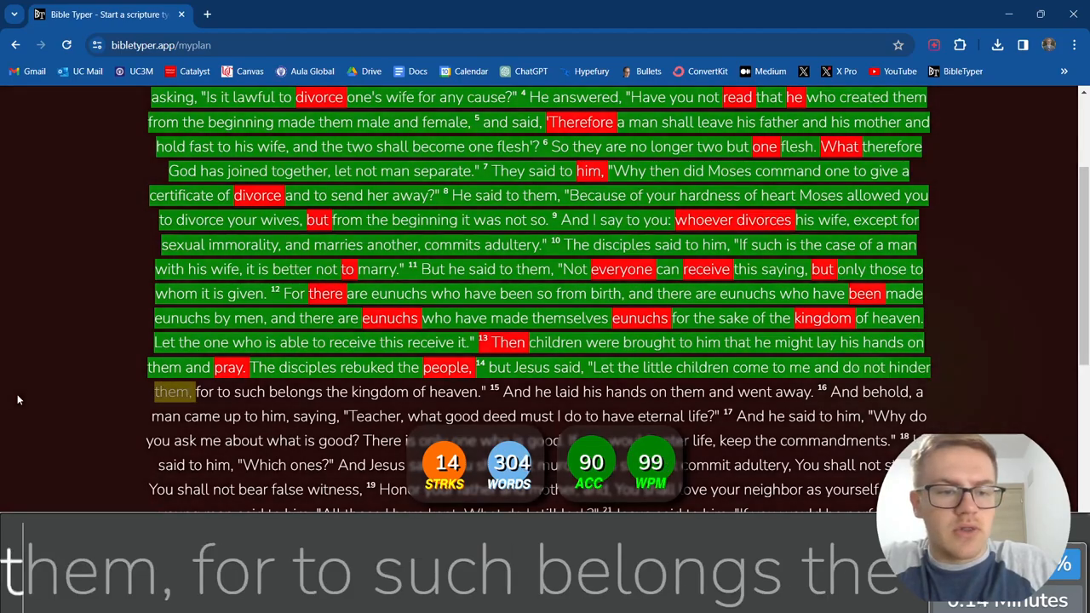
{"action": "type", "text": "belongs"}
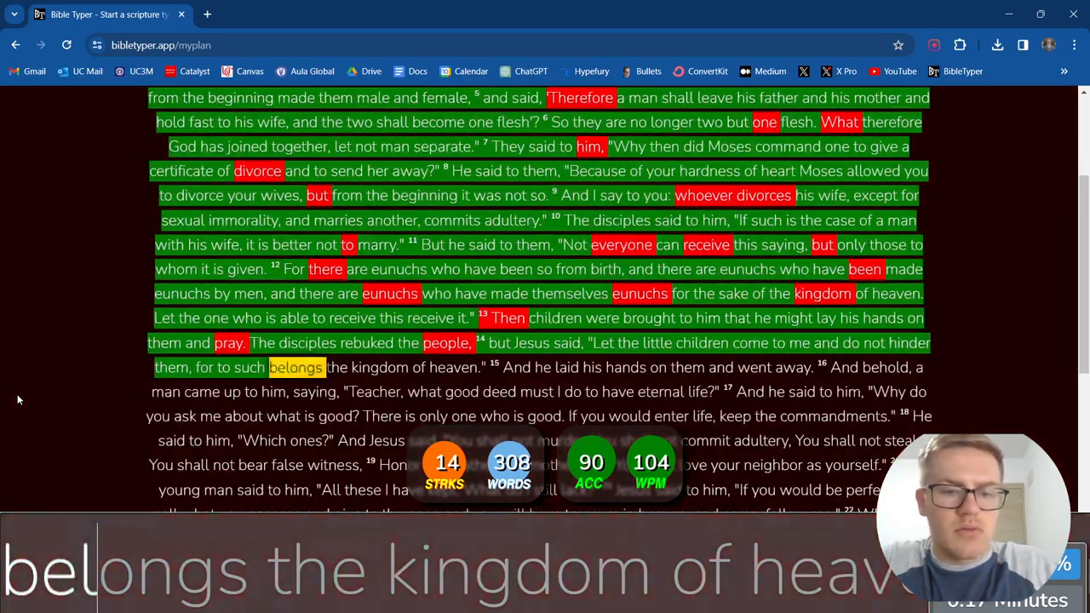
{"action": "type", "text": "heaven"}
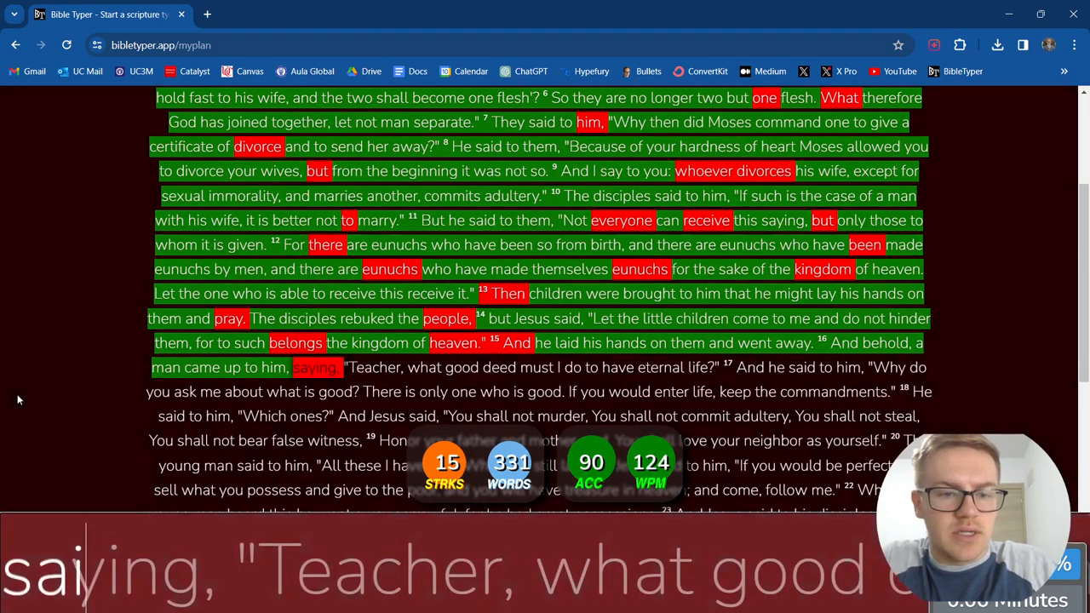
Step: Type the rich man's question and Jesus' answer, starting the commandments in verse 18
{"action": "type", "text": "saying"}
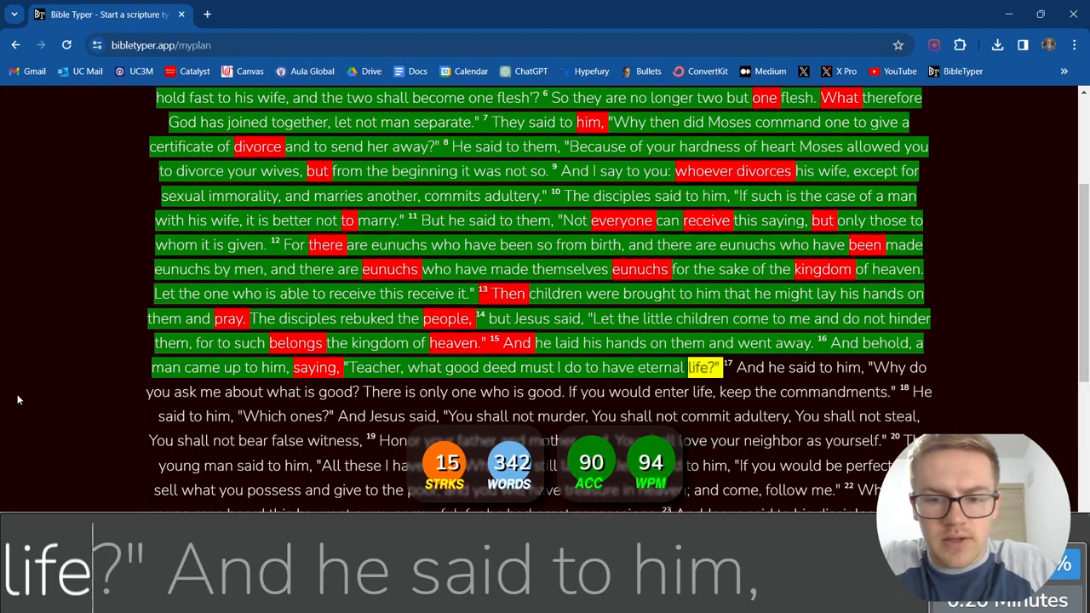
{"action": "type", "text": "he"}
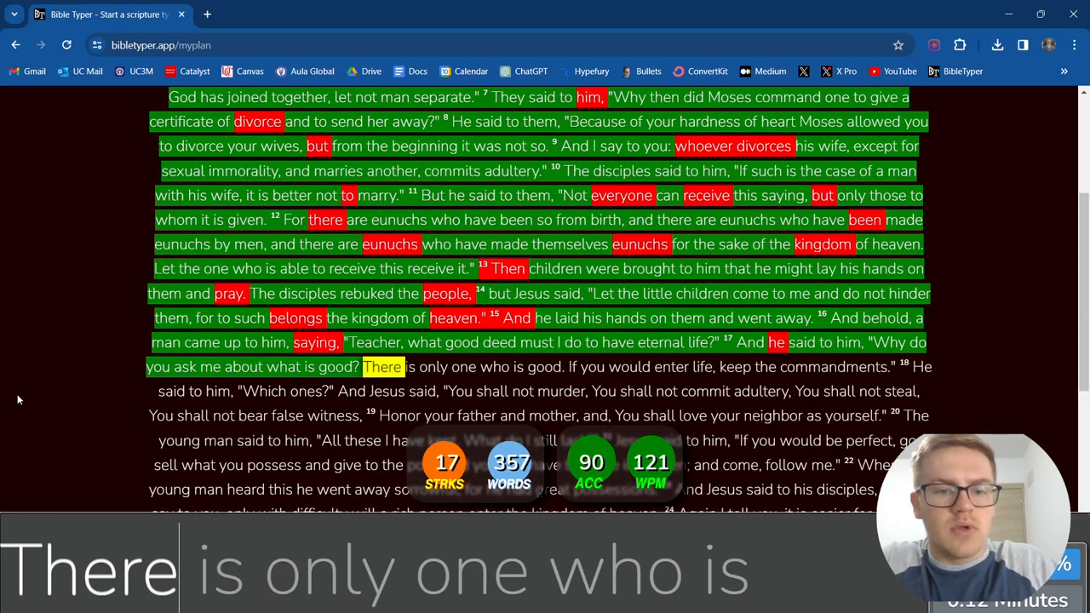
{"action": "type", "text": "ones"}
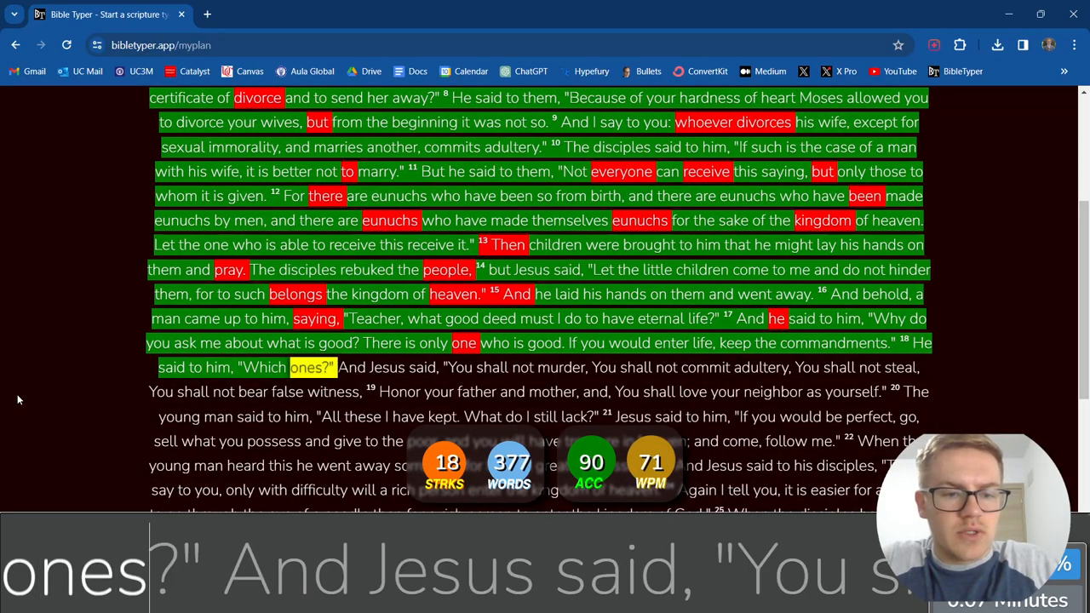
{"action": "type", "text": "Jesus"}
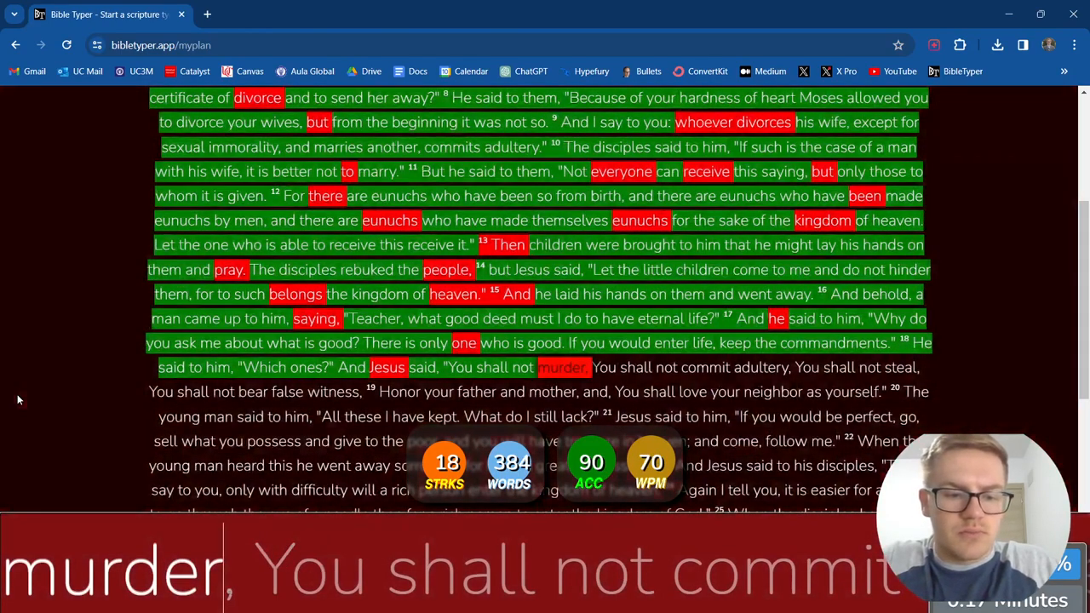
{"action": "type", "text": "commit"}
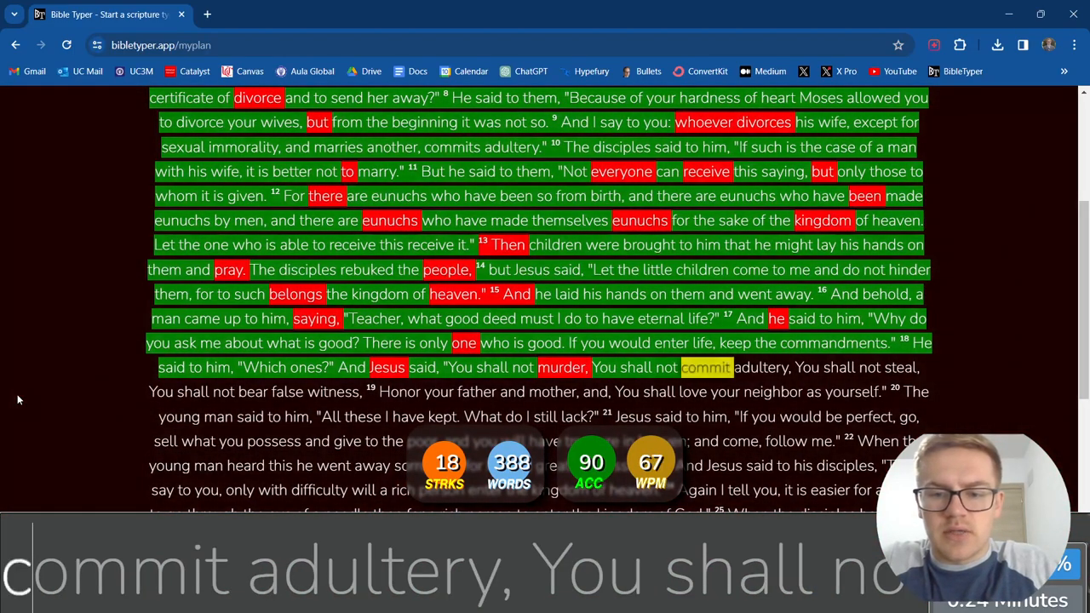
Step: Type the remaining commandments through verse 19's 'love your neighbor as yourself'
{"action": "type", "text": "commit"}
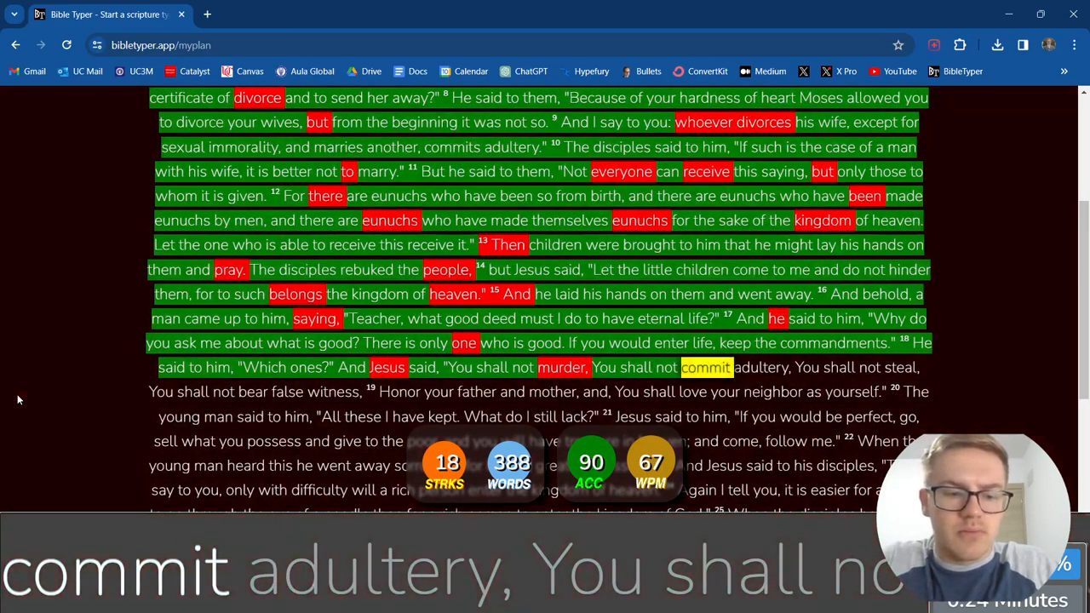
{"action": "type", "text": "shall"}
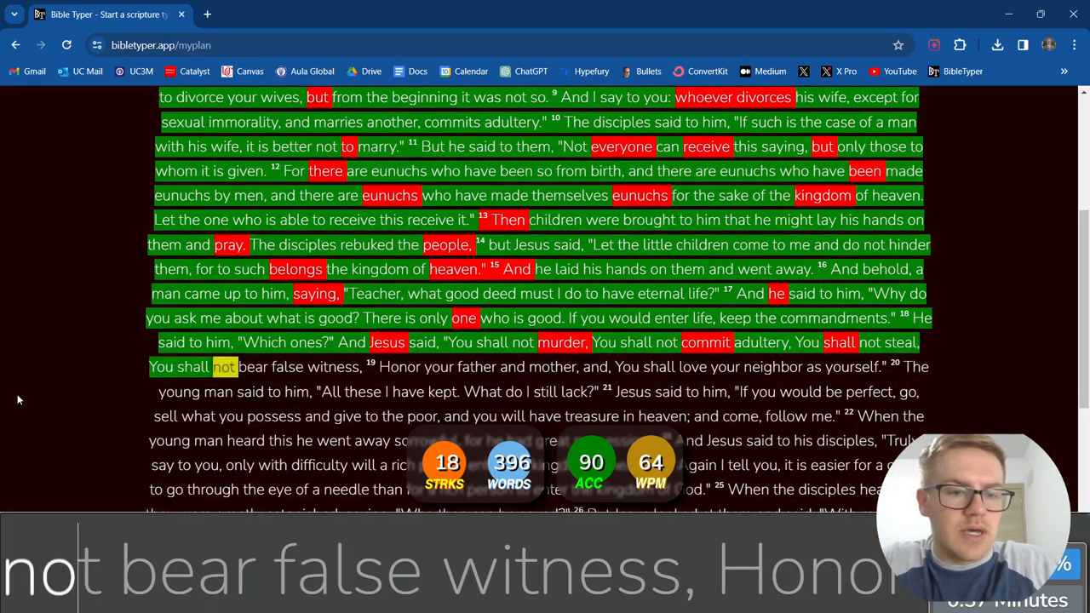
{"action": "type", "text": "witness,"}
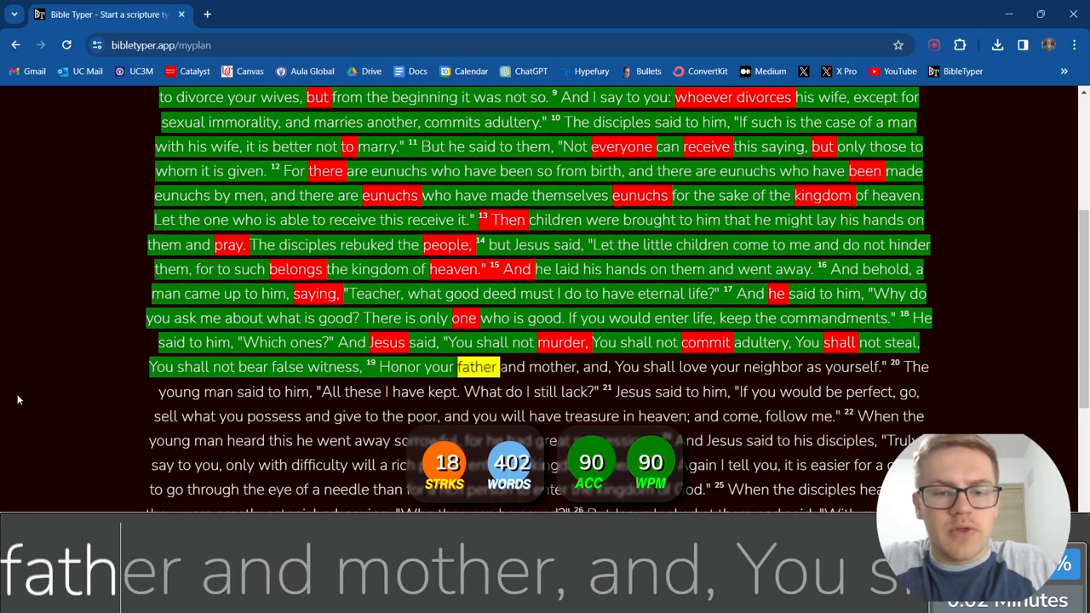
{"action": "type", "text": "and"}
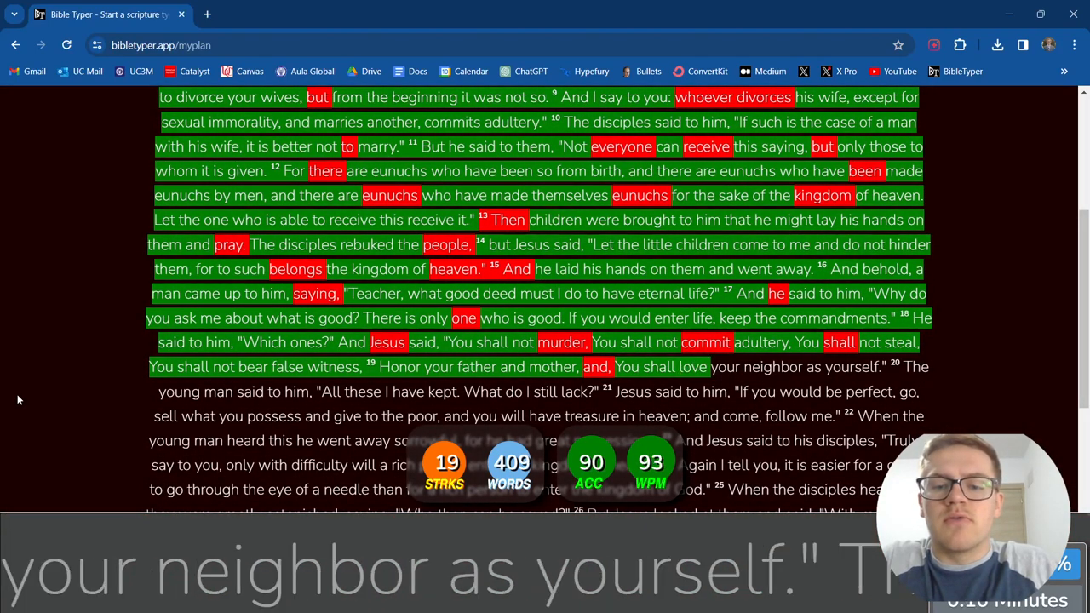
{"action": "type", "text": "as yourself.\" 20 The"}
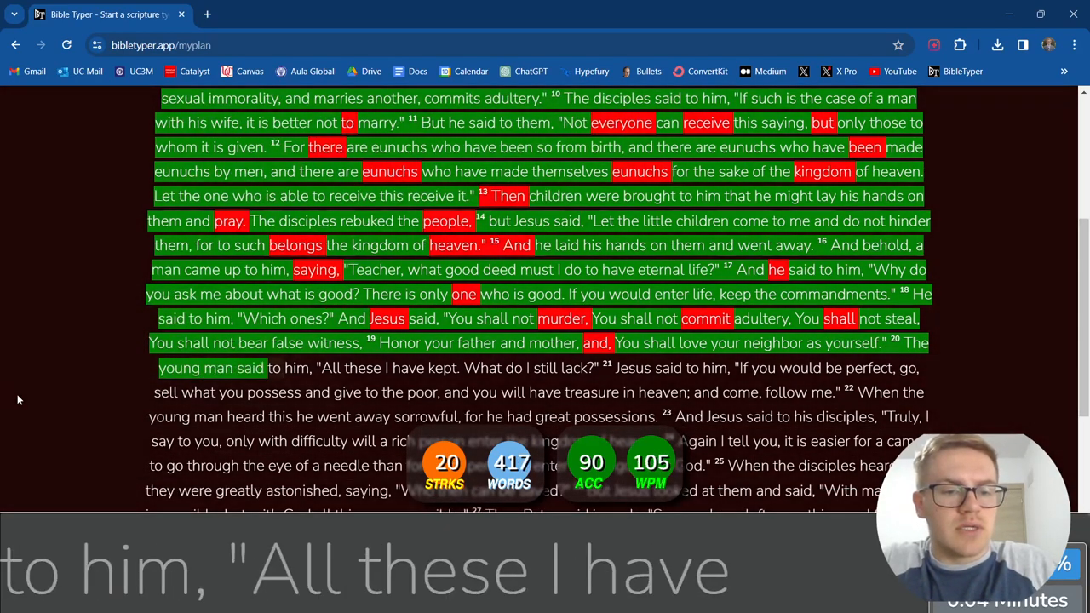
Step: Type verses 20–22 about the rich young man, reaching 'disciples,' in verse 23
{"action": "type", "text": "All"}
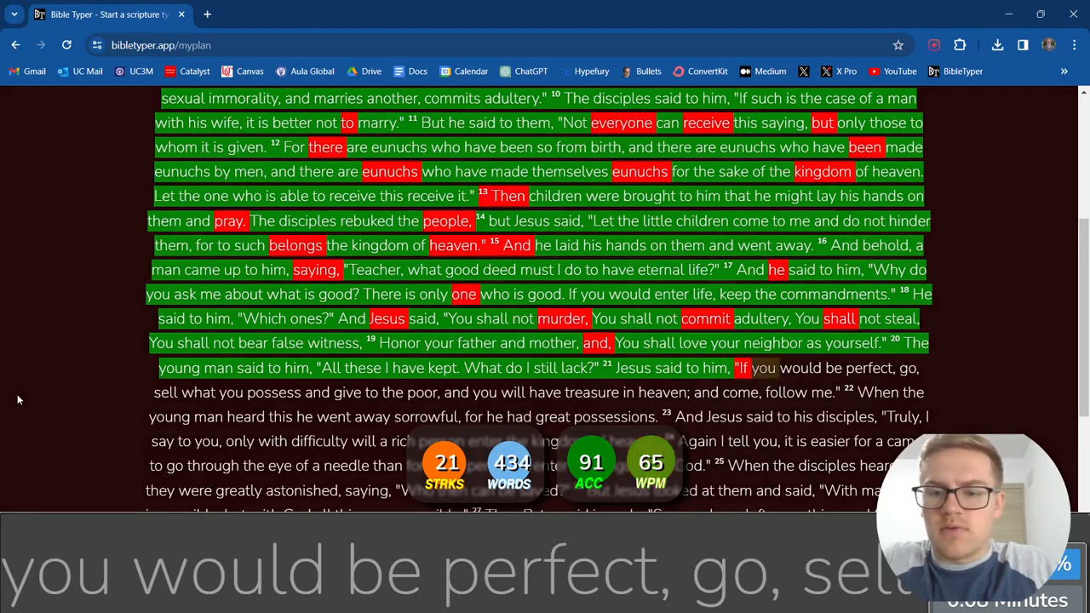
{"action": "type", "text": "go,"}
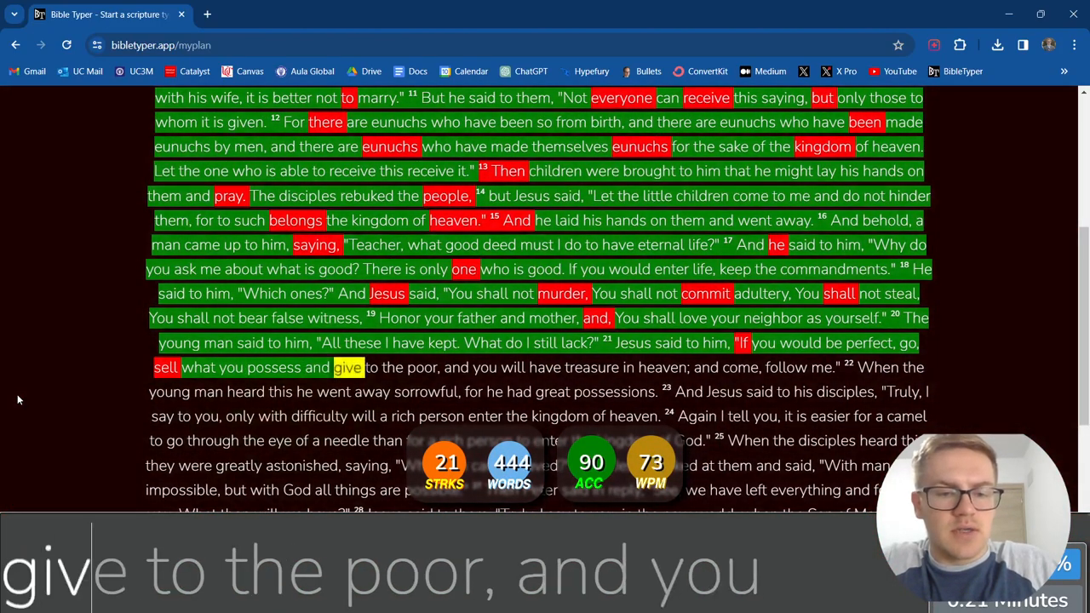
{"action": "type", "text": "to the poor,"}
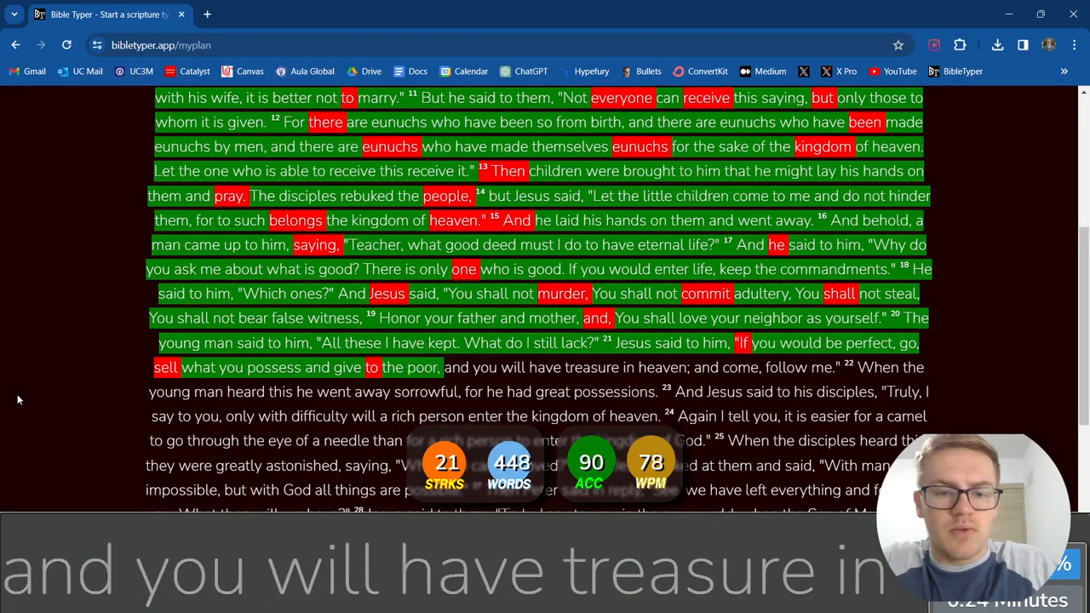
{"action": "type", "text": "treasure"}
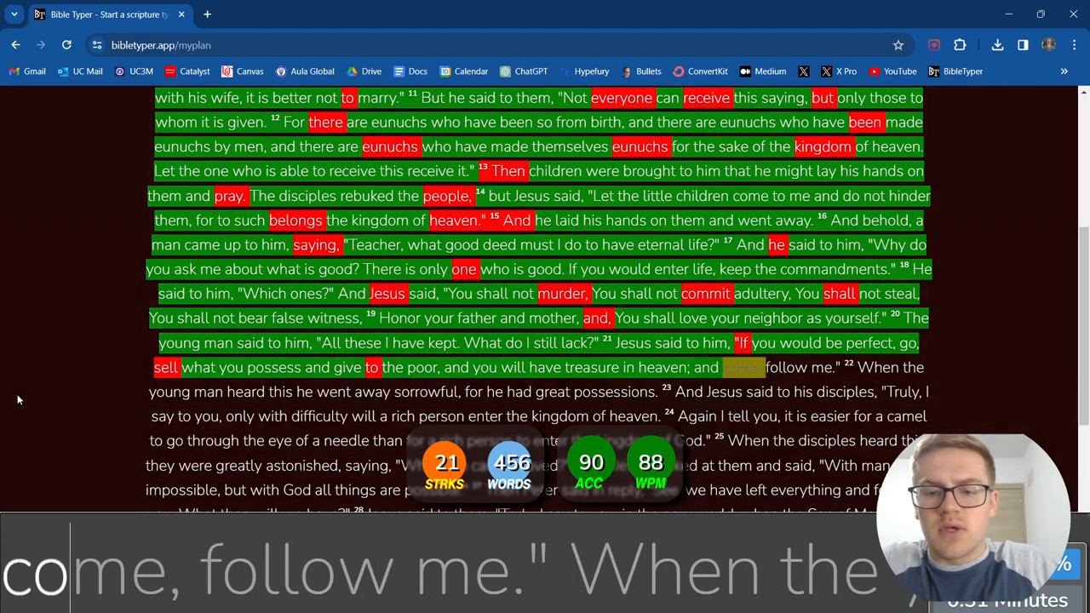
{"action": "type", "text": "come,"}
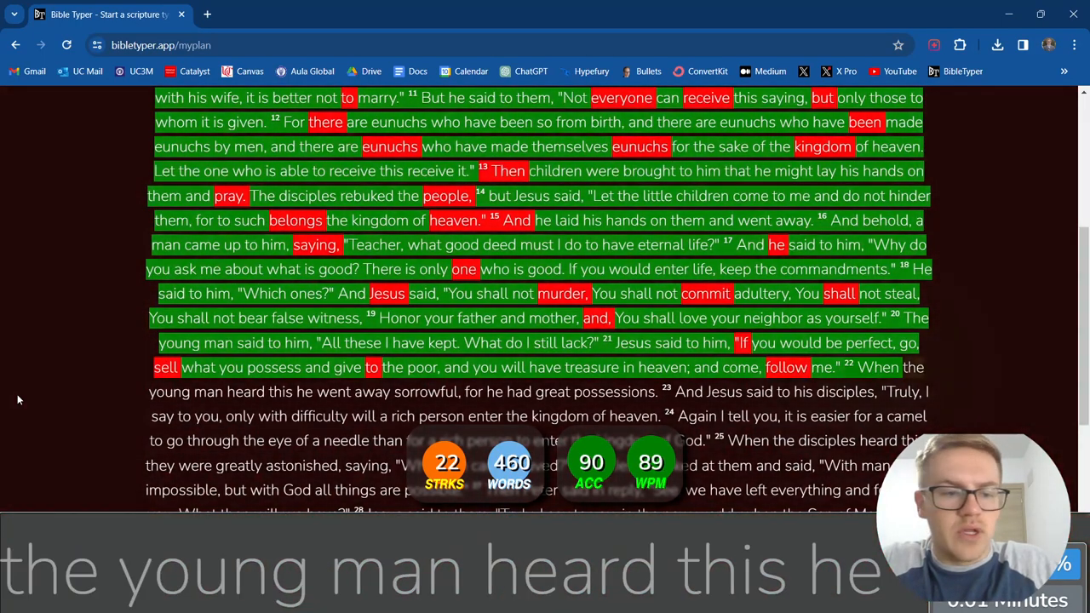
{"action": "type", "text": "young"}
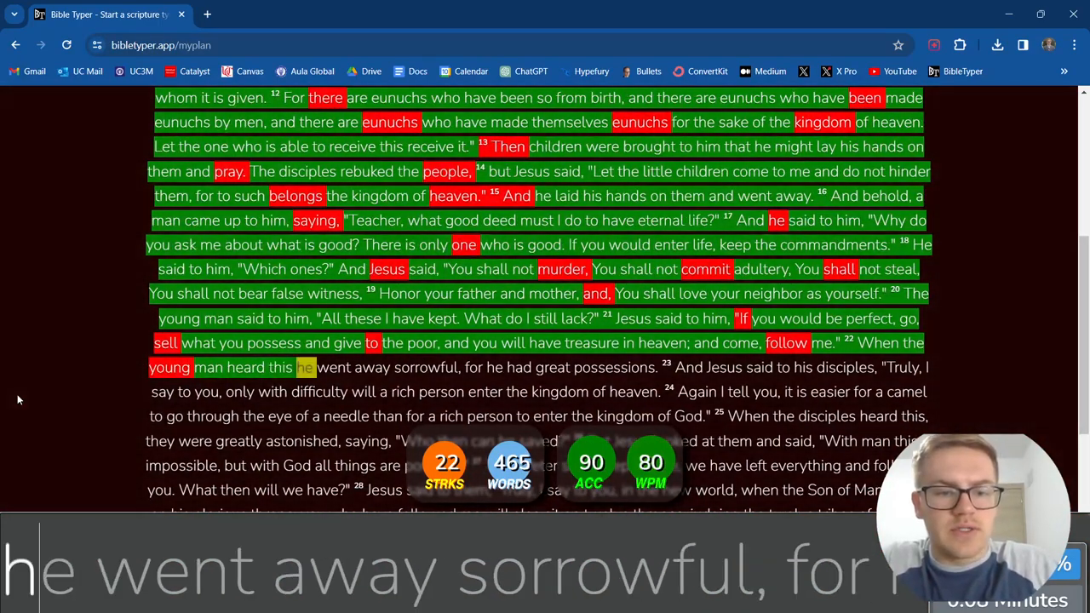
{"action": "type", "text": "went"}
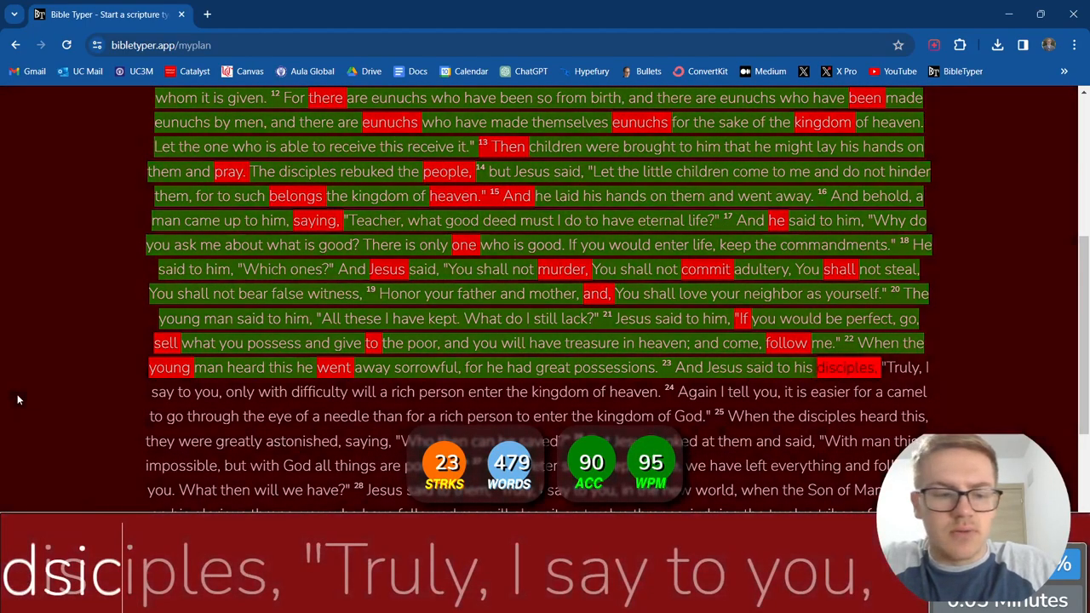
{"action": "type", "text": "disciples,"}
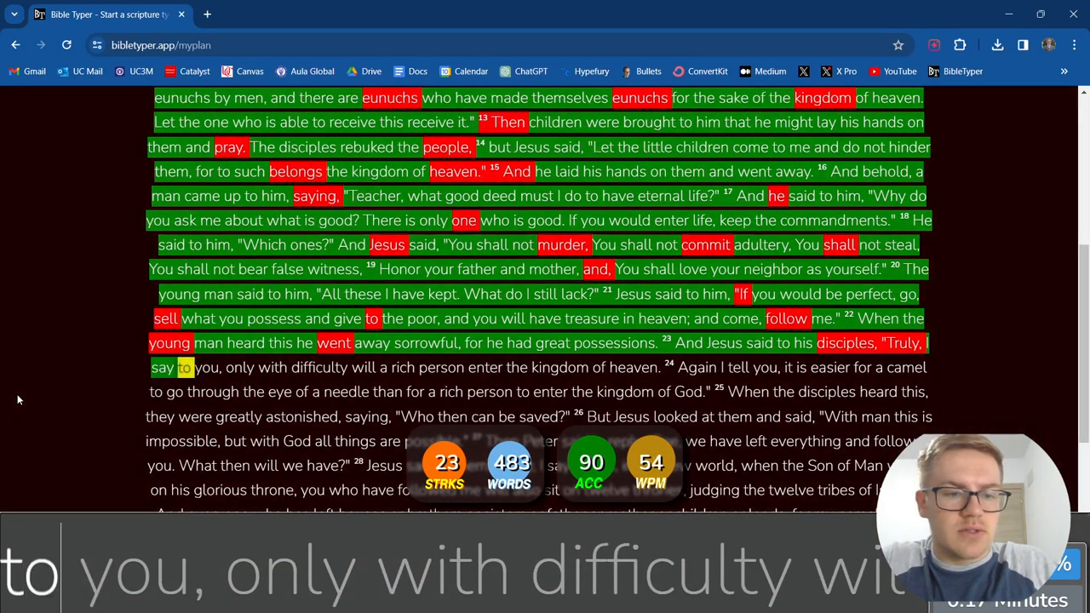
Step: Type verses 23–24 about the camel and the needle, starting verse 25 with 'disciples'
{"action": "type", "text": "difficulty"}
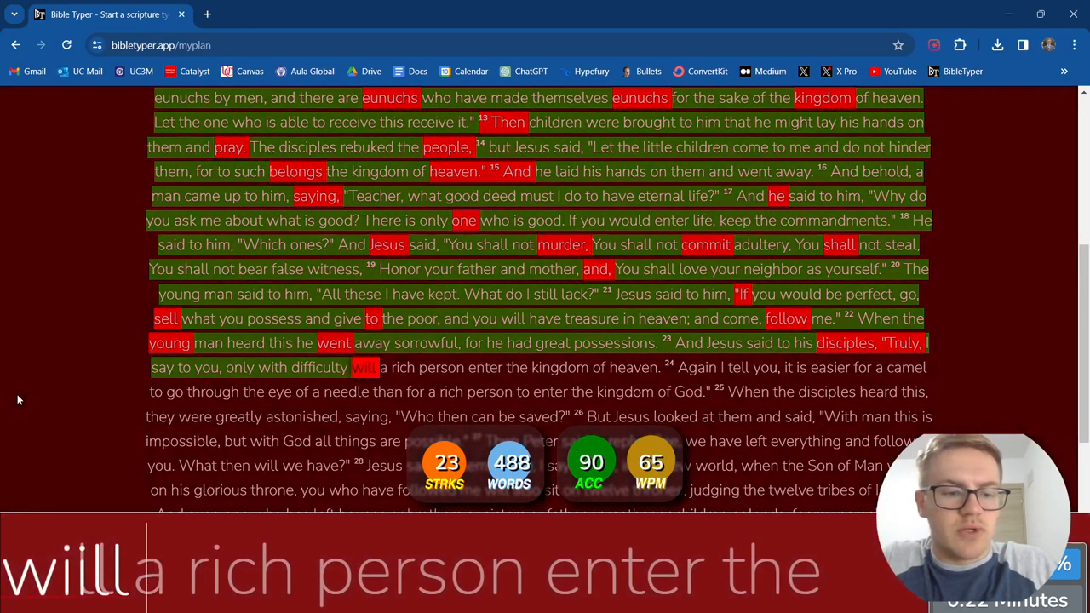
{"action": "type", "text": "person"}
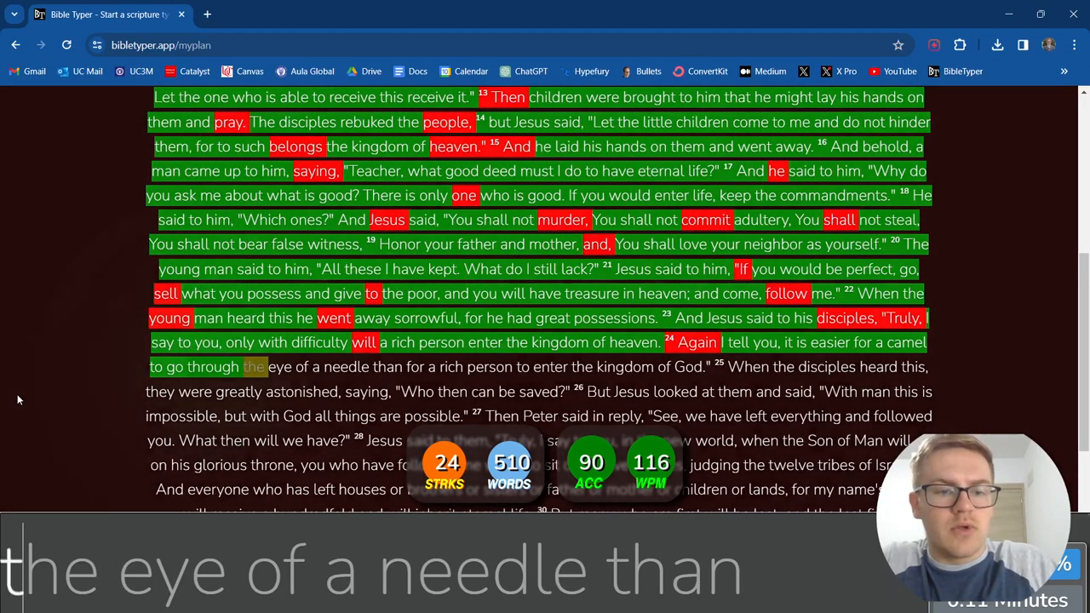
{"action": "type", "text": "needle"}
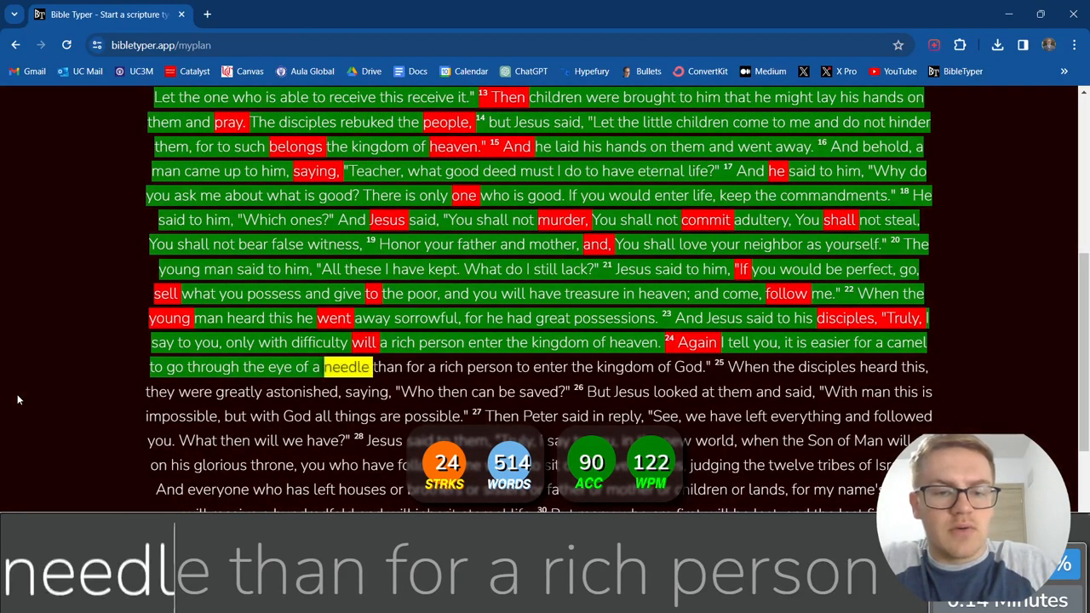
{"action": "type", "text": "than for a rich"}
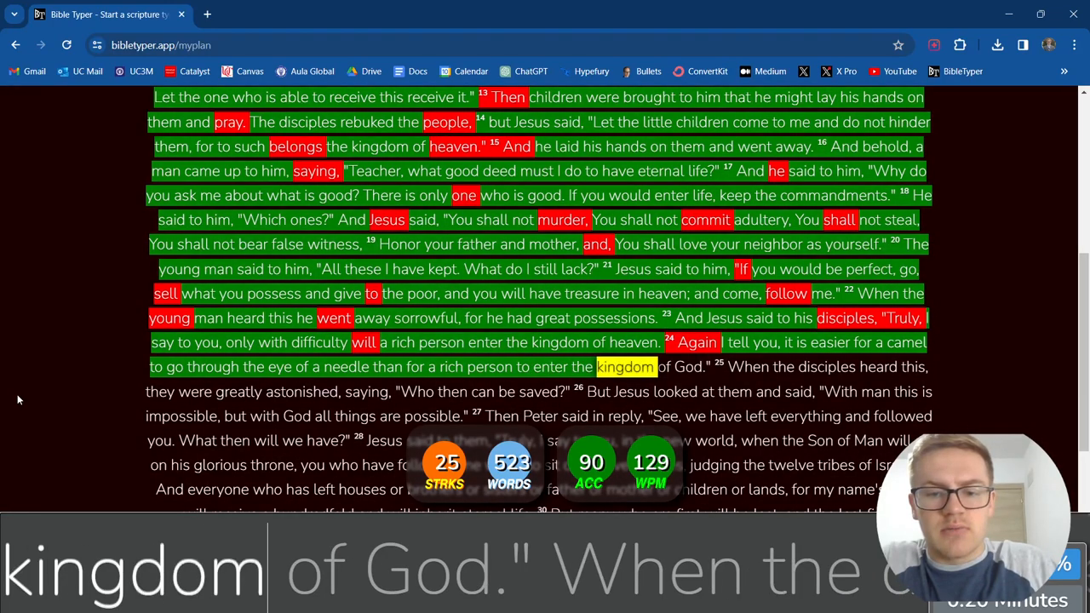
{"action": "type", "text": "God.\""}
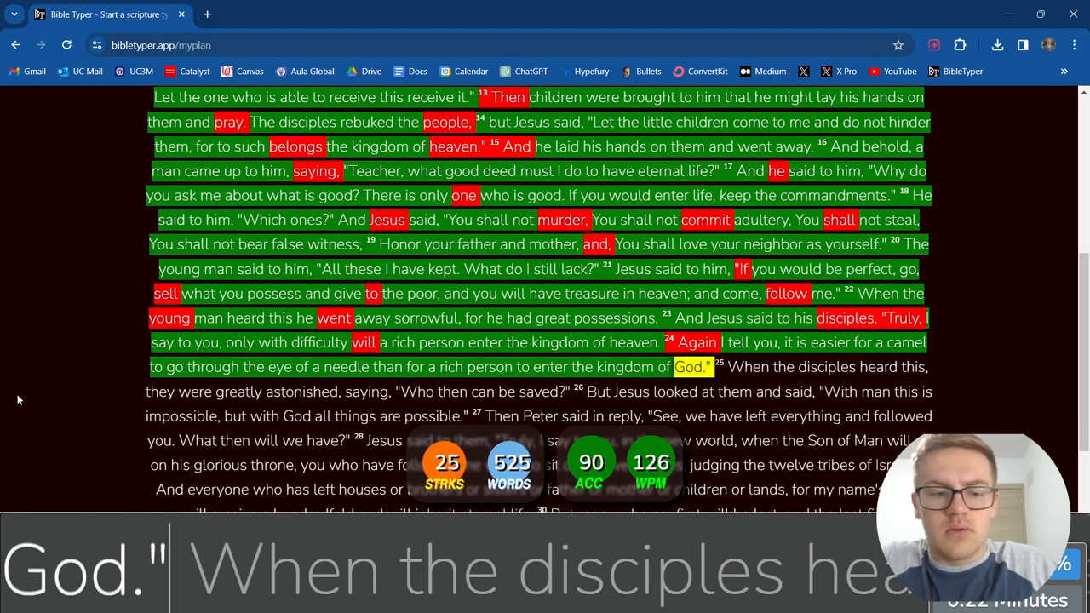
{"action": "type", "text": "disciples"}
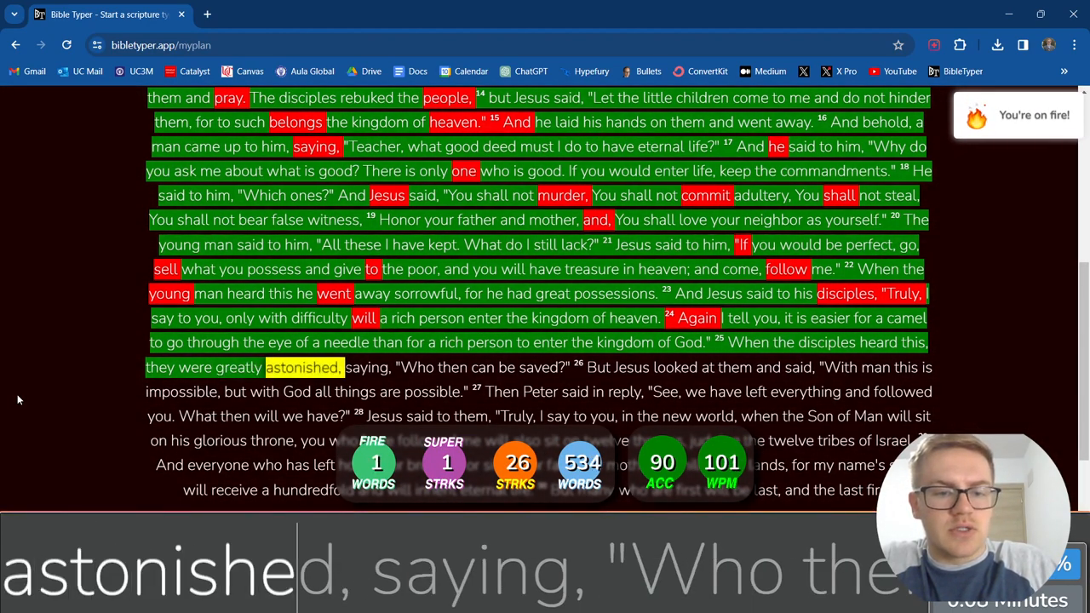
Step: Type verse 25, 'Who then can be saved?', and verse 26 up to 'impossible'
{"action": "type", "text": "saying,"}
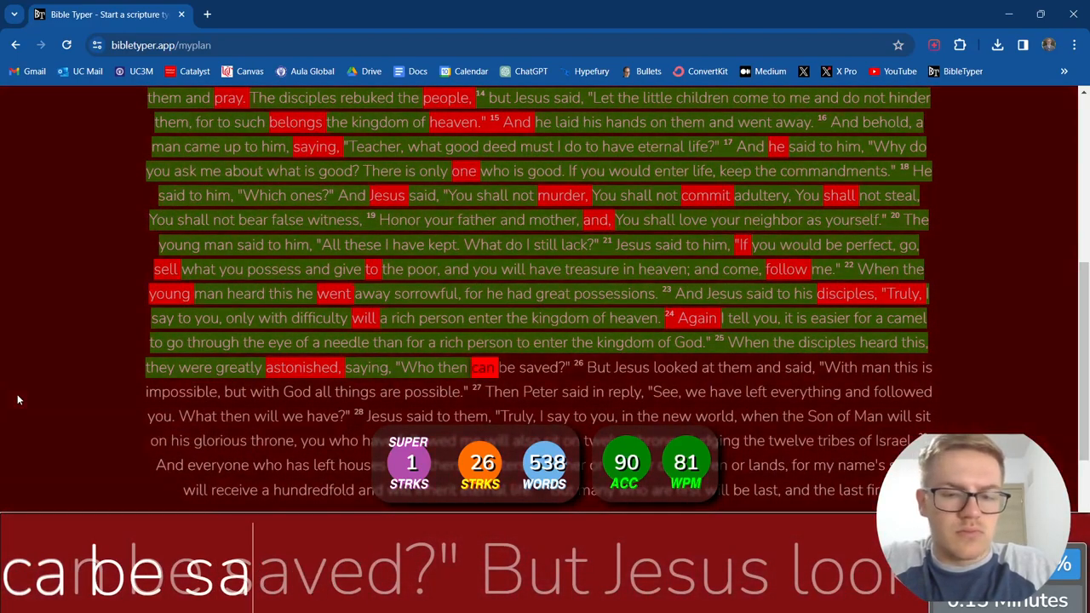
{"action": "type", "text": "saved?"}
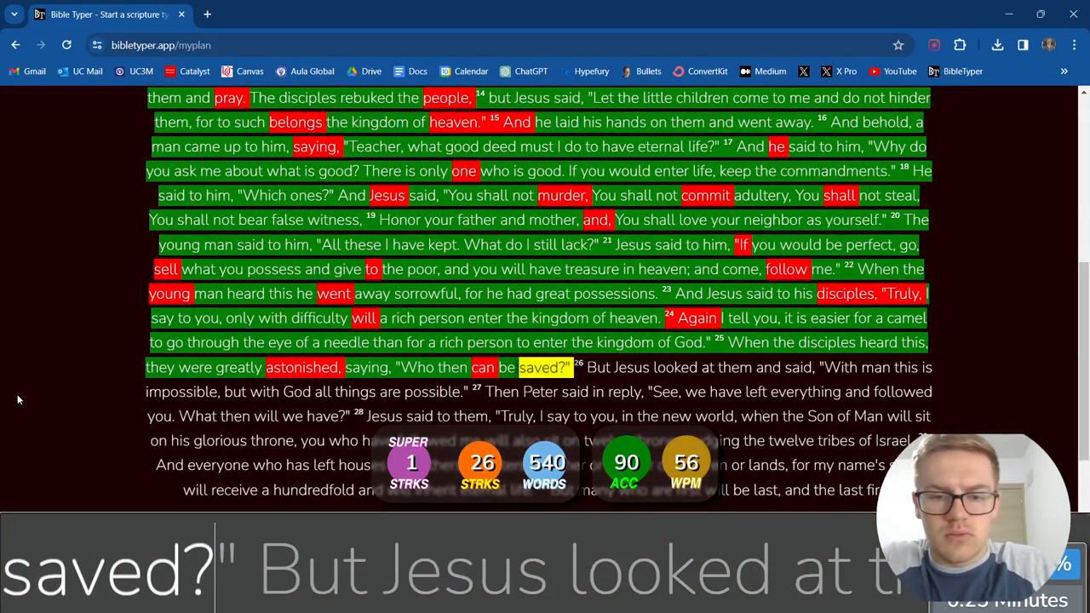
{"action": "type", "text": "Jesus"}
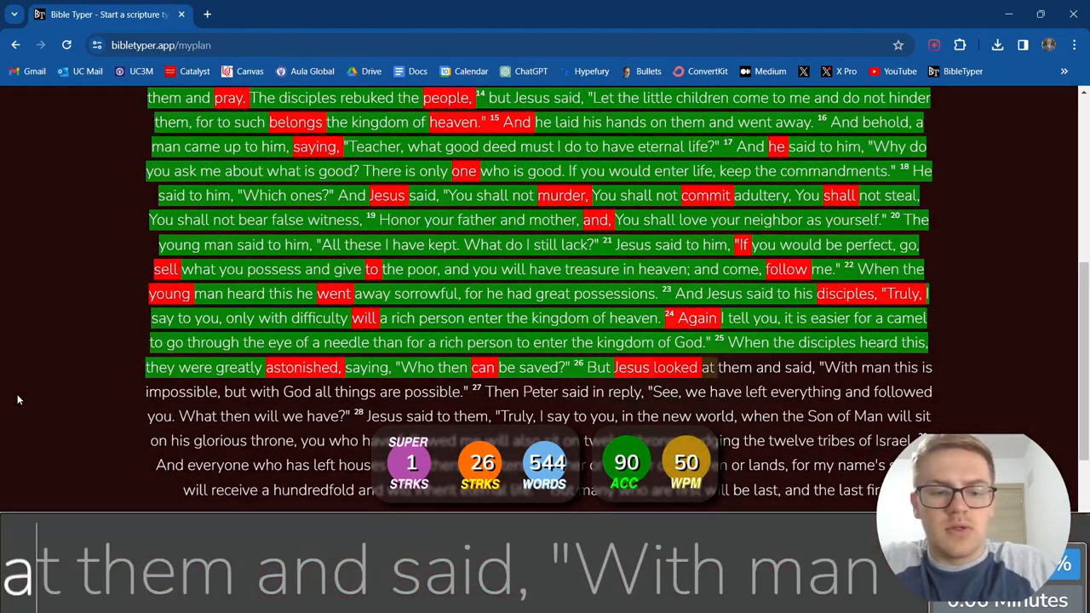
{"action": "type", "text": "said,"}
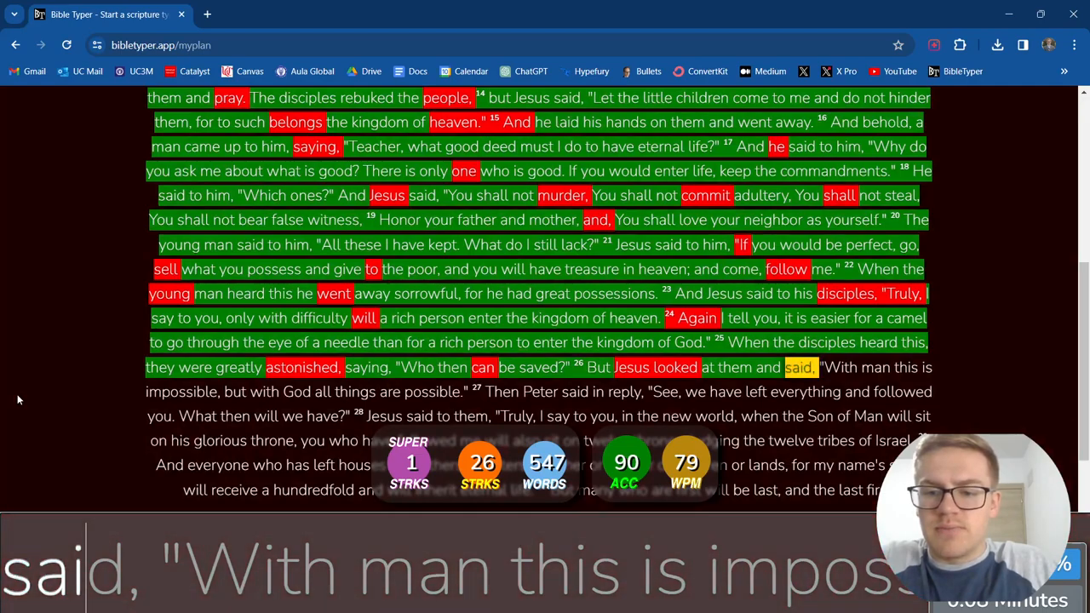
{"action": "type", "text": "this"}
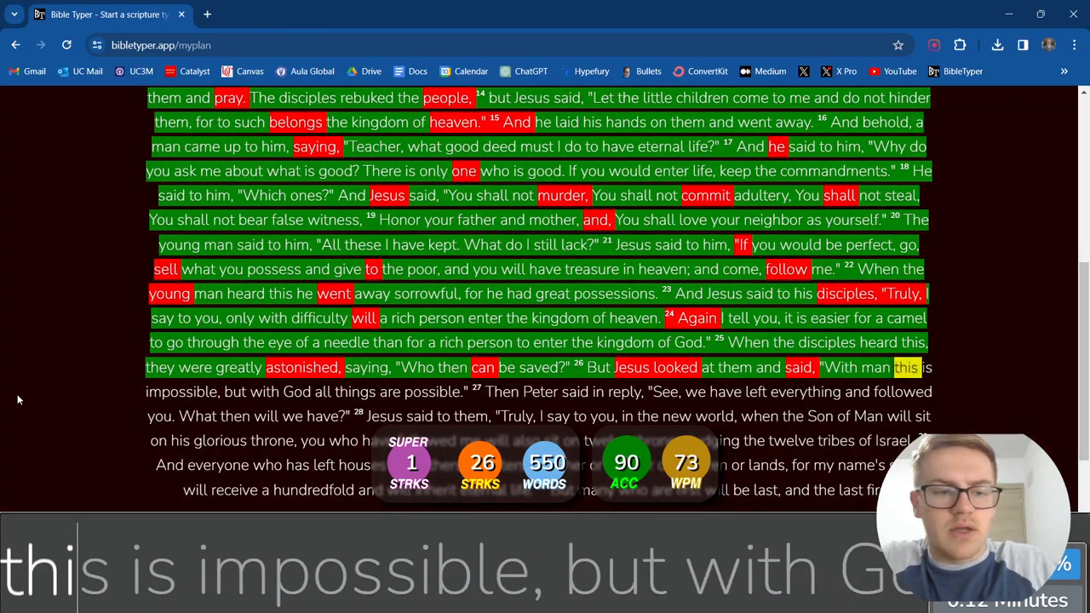
{"action": "type", "text": "impossible"}
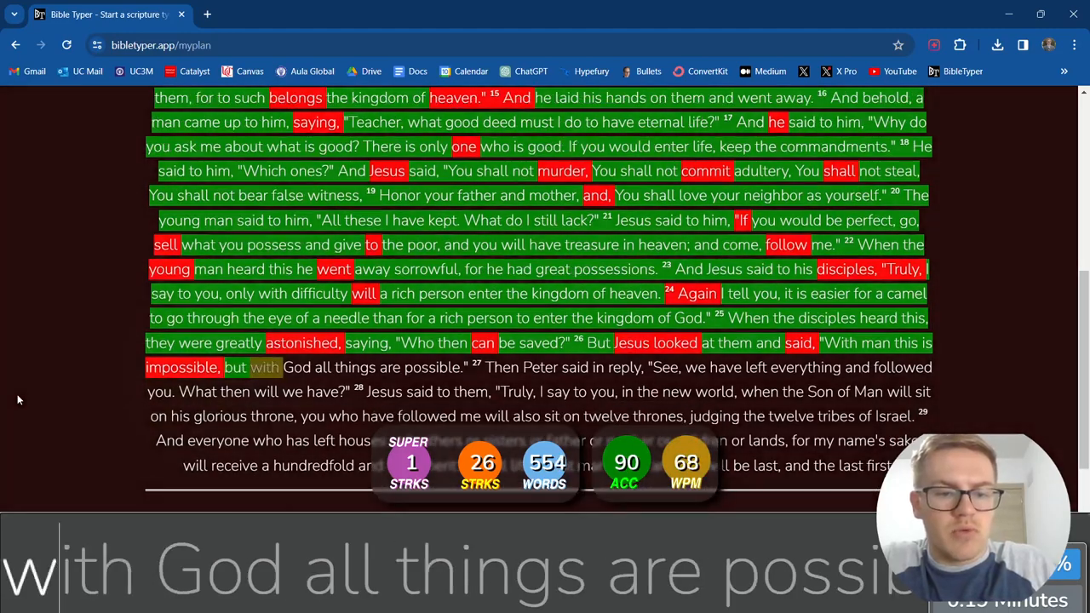
Step: Finish verse 26 and type Peter's verse 27 reply up to 'everything'
{"action": "type", "text": "are"}
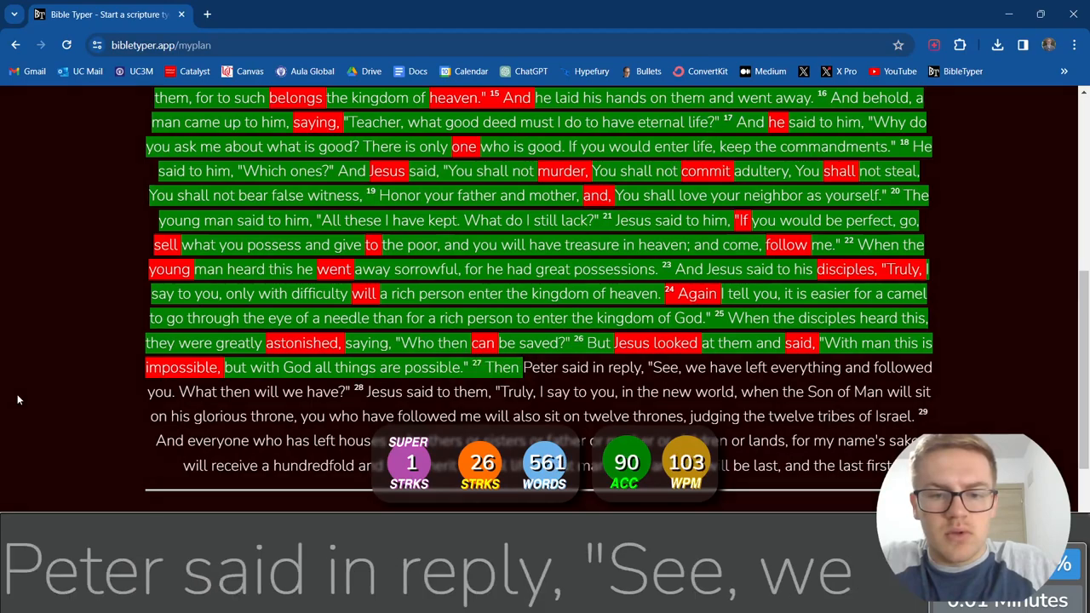
{"action": "type", "text": "reply,"}
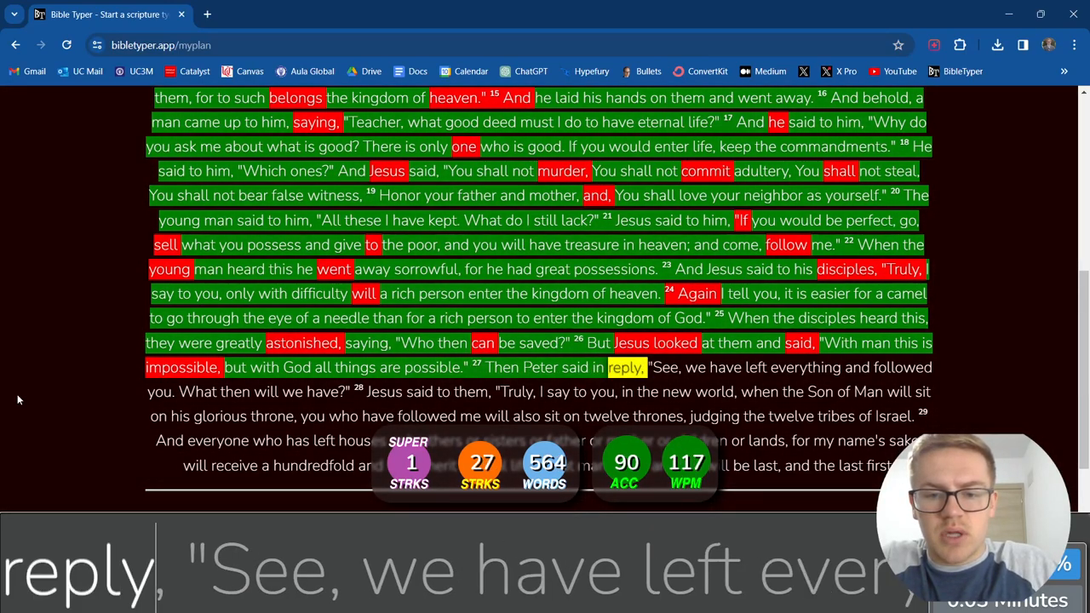
{"action": "type", "text": "See,"}
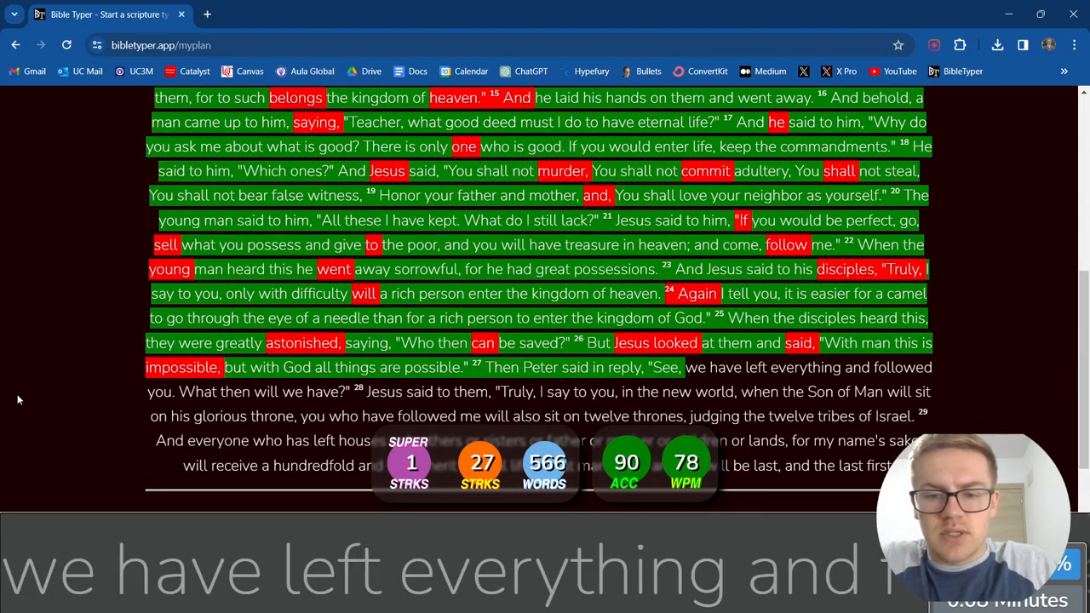
{"action": "type", "text": "everything and followed"}
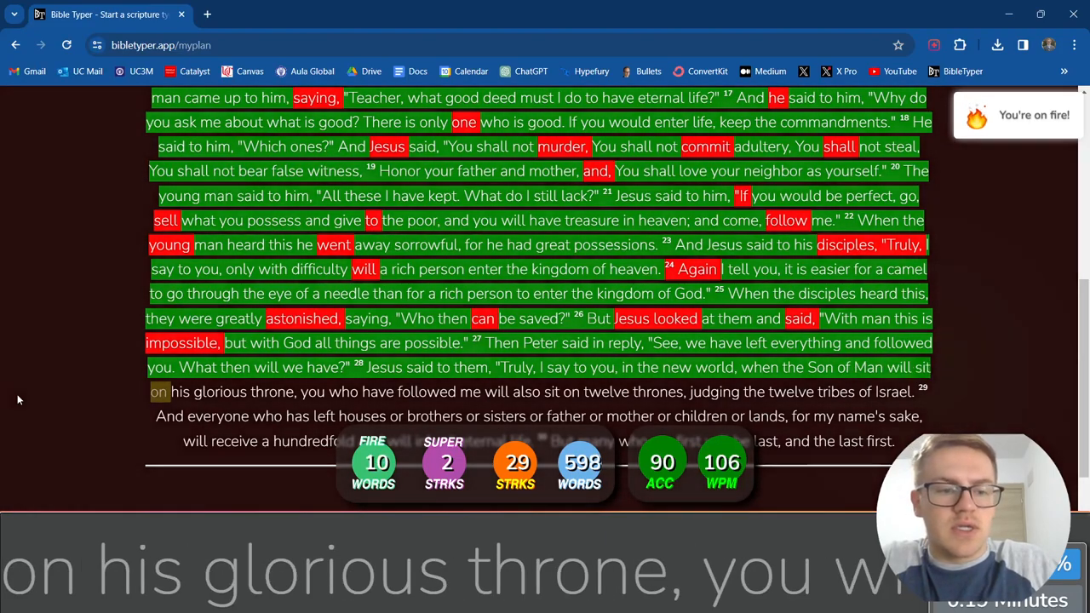
Step: Type verse 28 about the glorious throne and judging the twelve tribes of Israel
{"action": "type", "text": "glorious"}
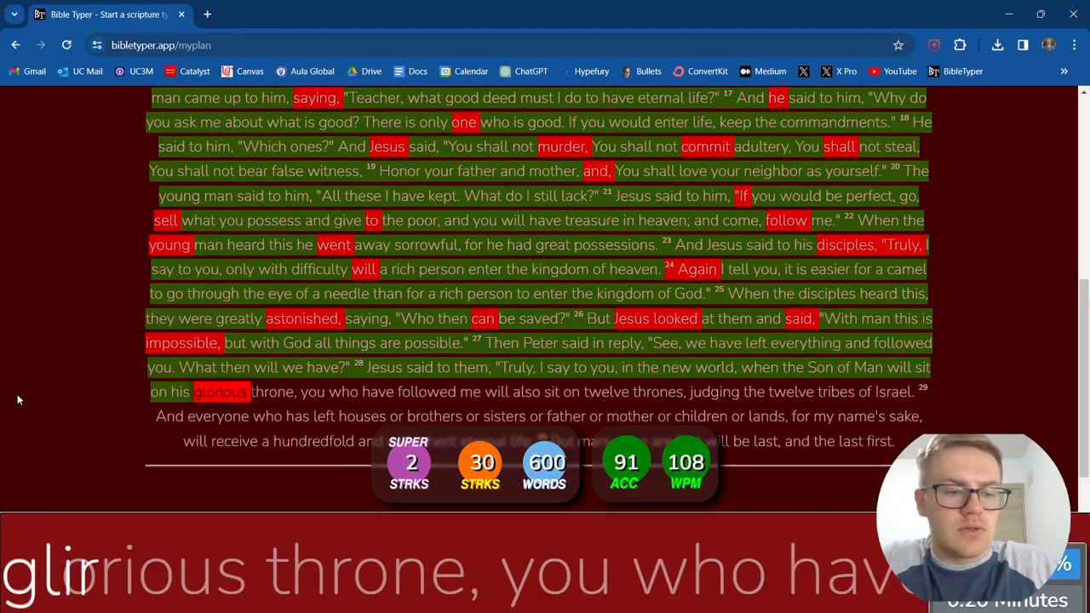
{"action": "type", "text": "throne"}
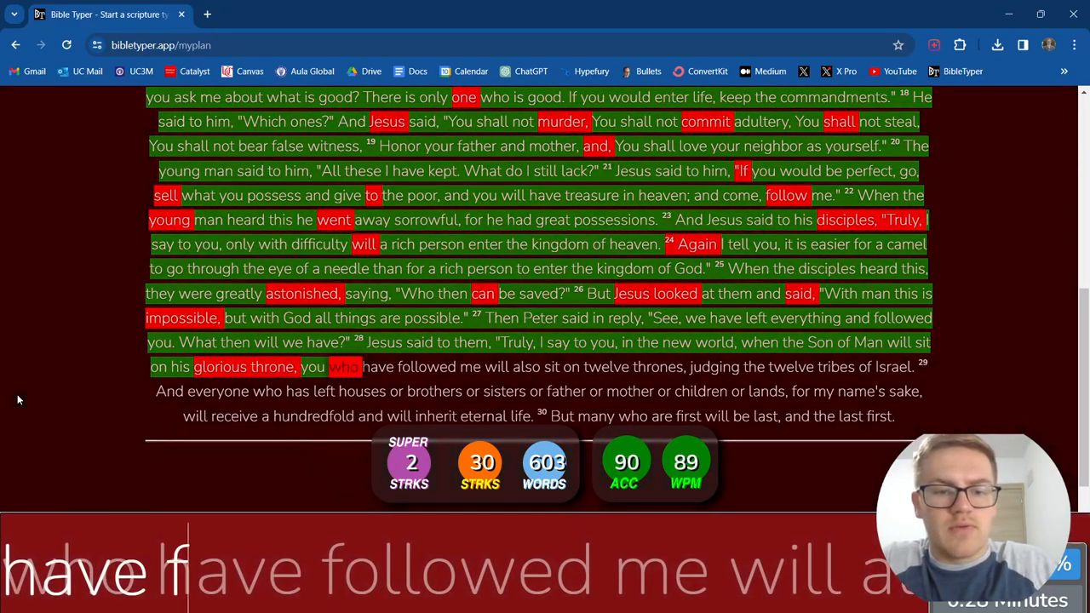
{"action": "type", "text": "have"}
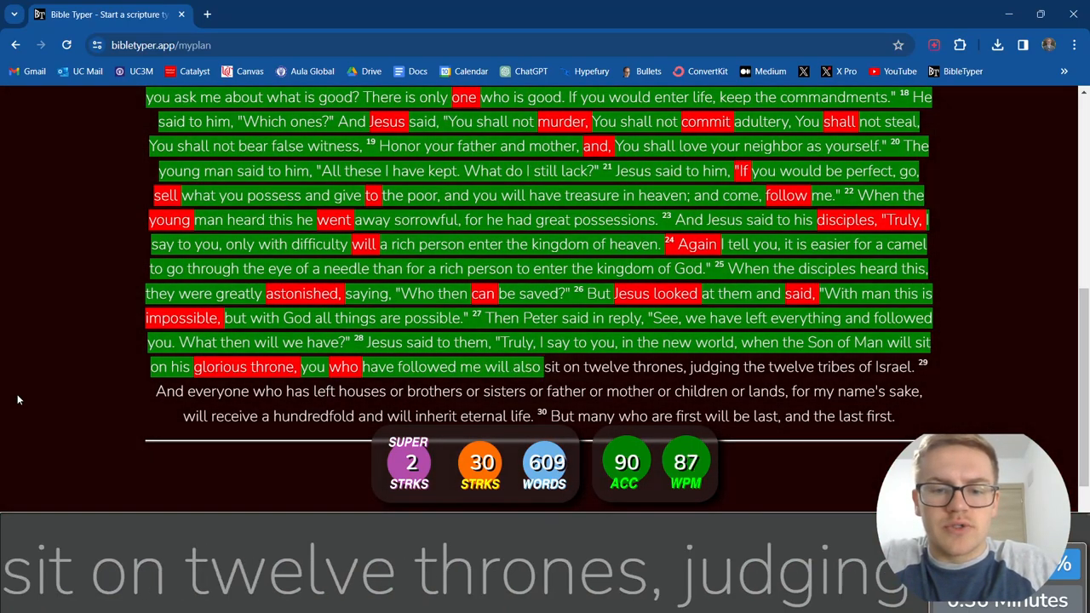
{"action": "type", "text": "twelve"}
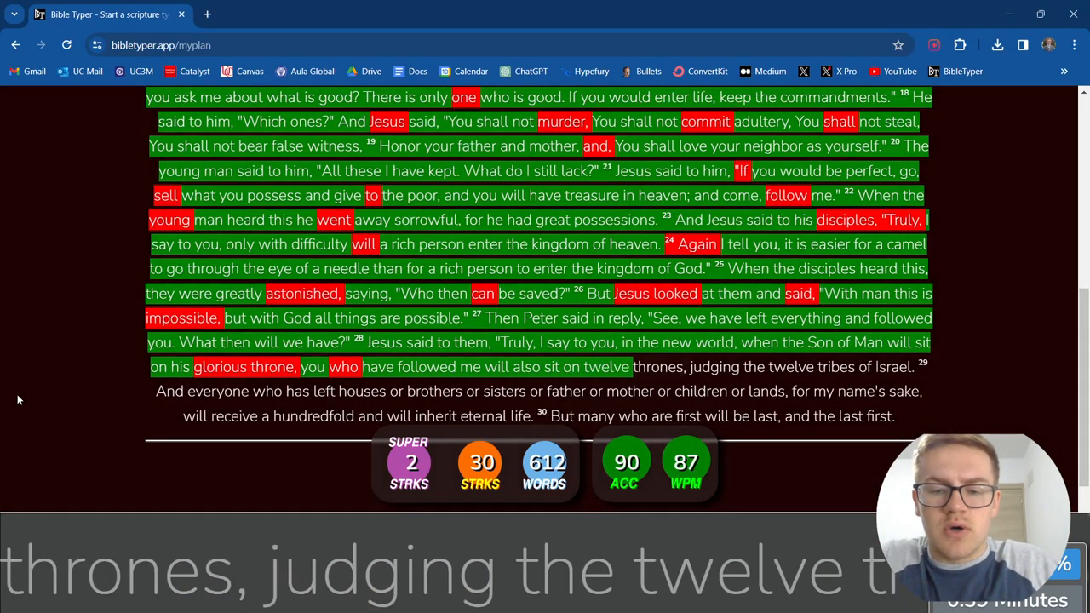
{"action": "type", "text": "the"}
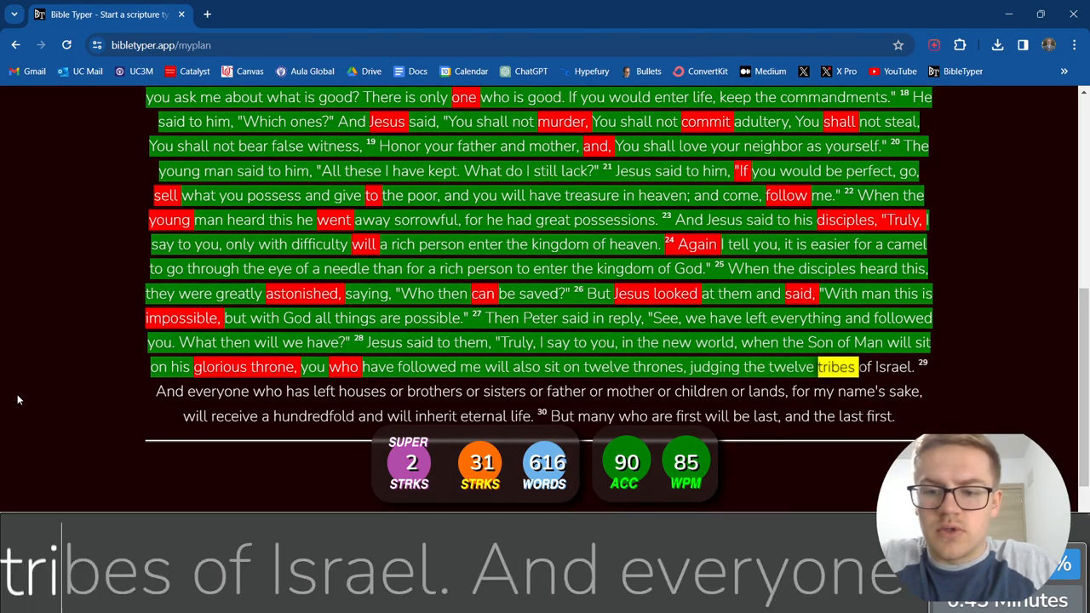
{"action": "type", "text": "Israel."}
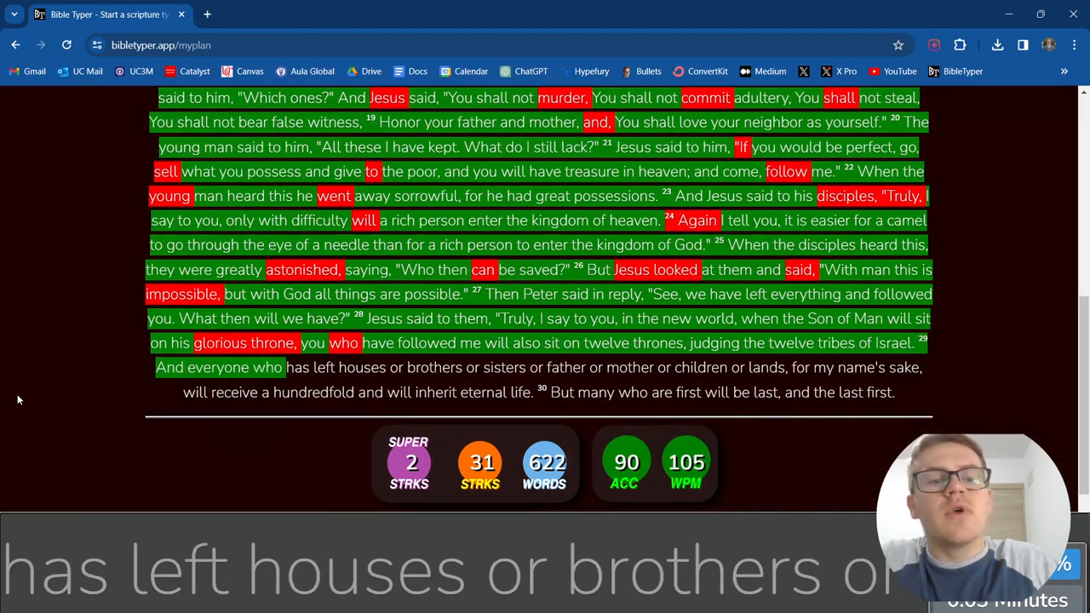
Step: Type verses 29–30, ending with 'the last first.'
{"action": "type", "text": "brothers or sisters or father or mother or children or lands, for my name's sake,"}
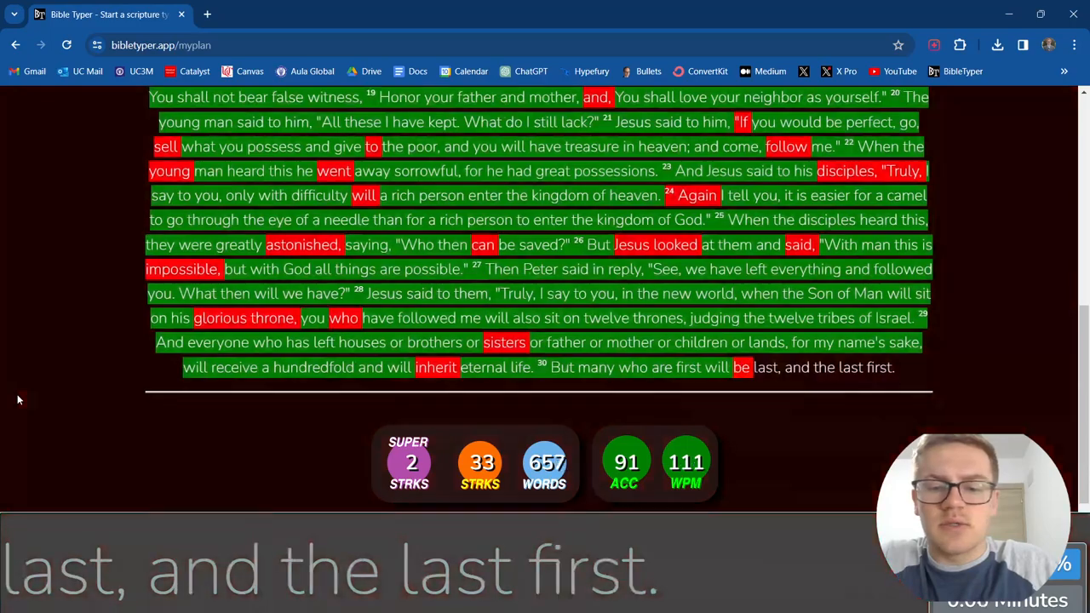
{"action": "type", "text": "first"}
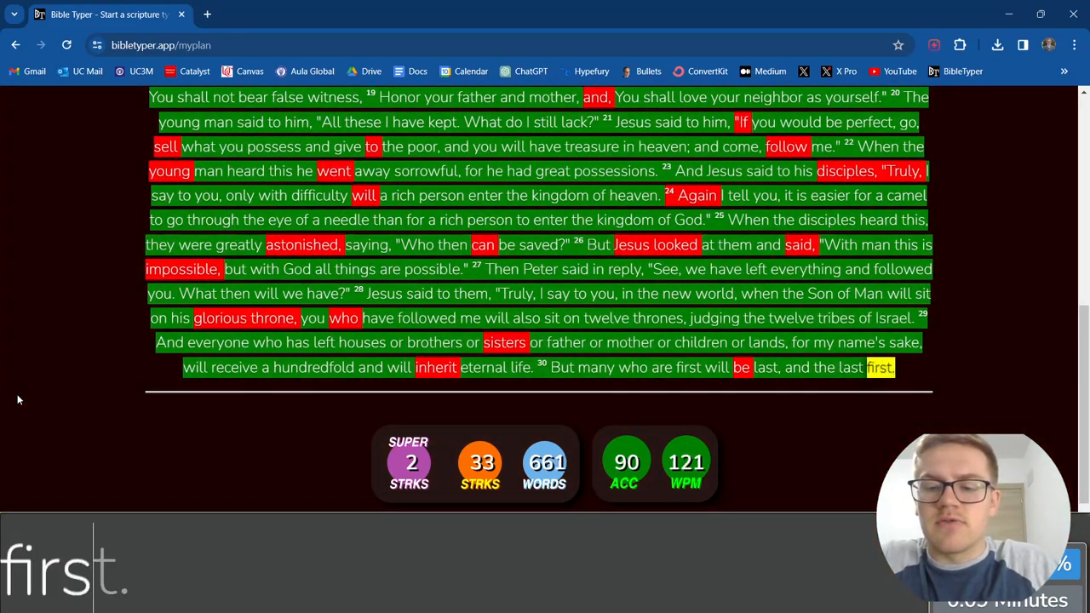
{"action": "type", "text": "first."}
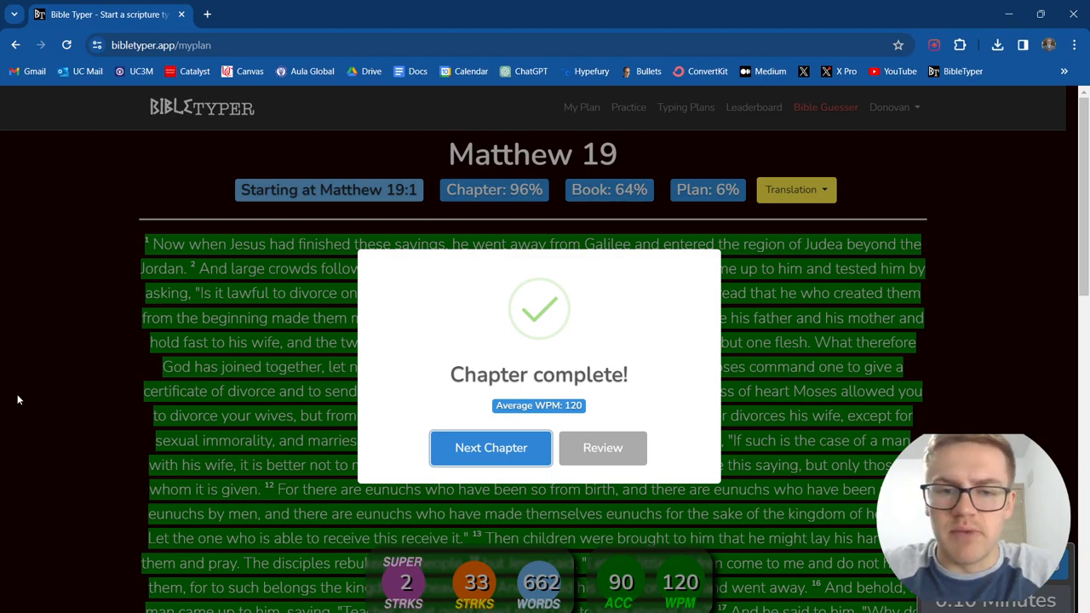
{"action": "mouse_move", "coordinate": [65, 355]}
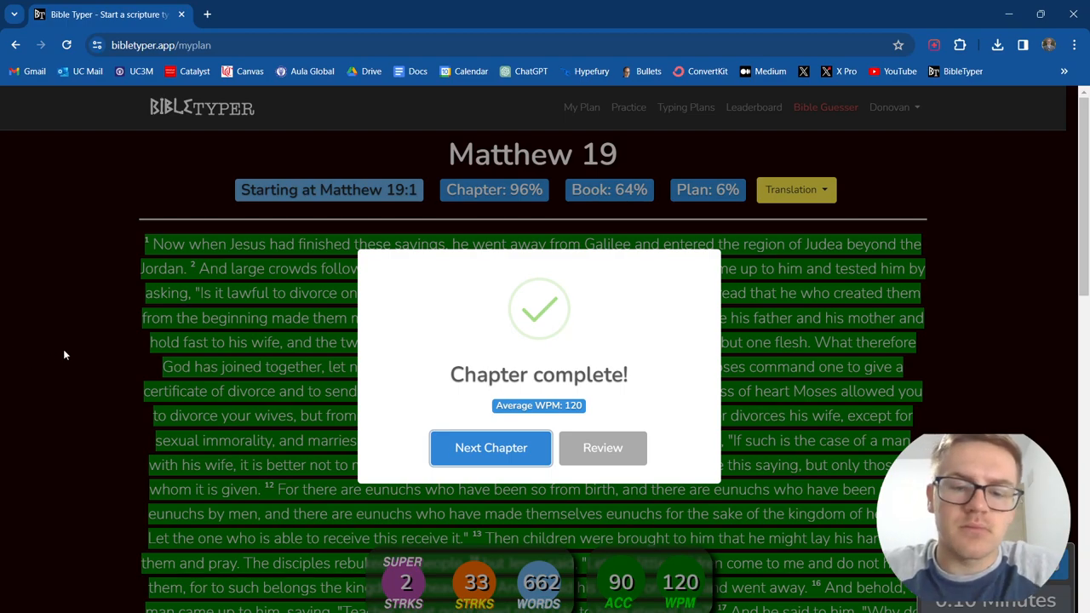
Step: Dismiss the 'Chapter complete!' message, then switch to the OBS recorder window
{"action": "left_click", "coordinate": [491, 448]}
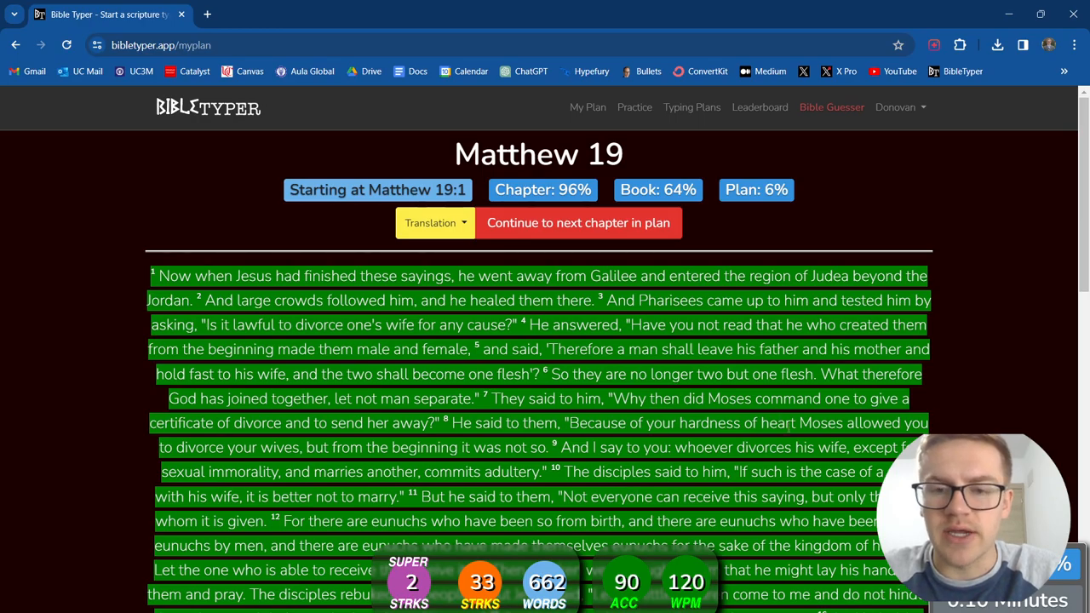
{"action": "scroll", "scroll_direction": "down", "scroll_amount": 3}
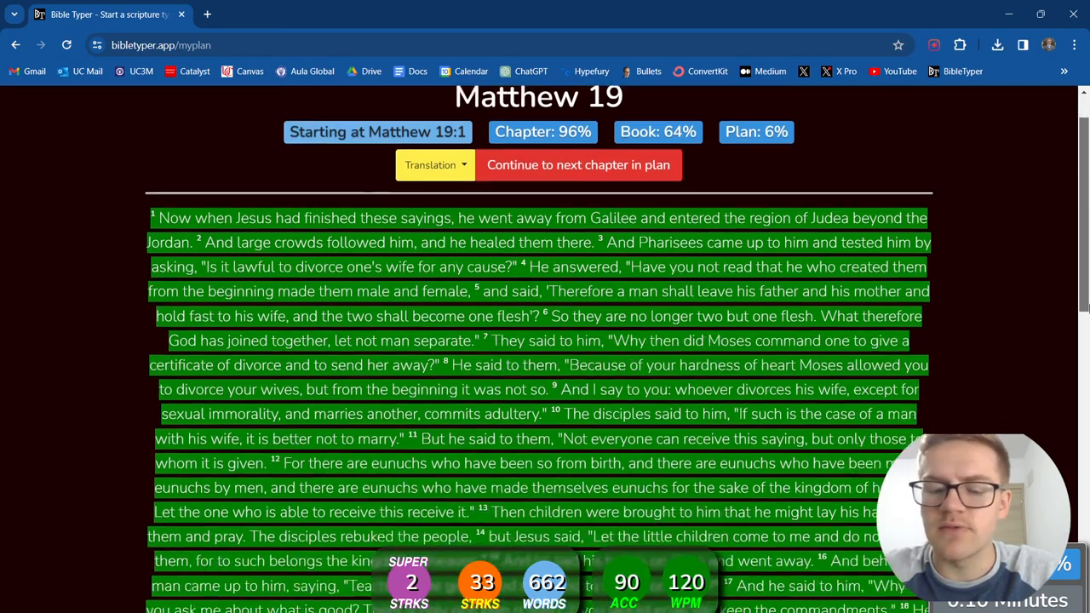
{"action": "scroll", "scroll_direction": "up", "scroll_amount": 3}
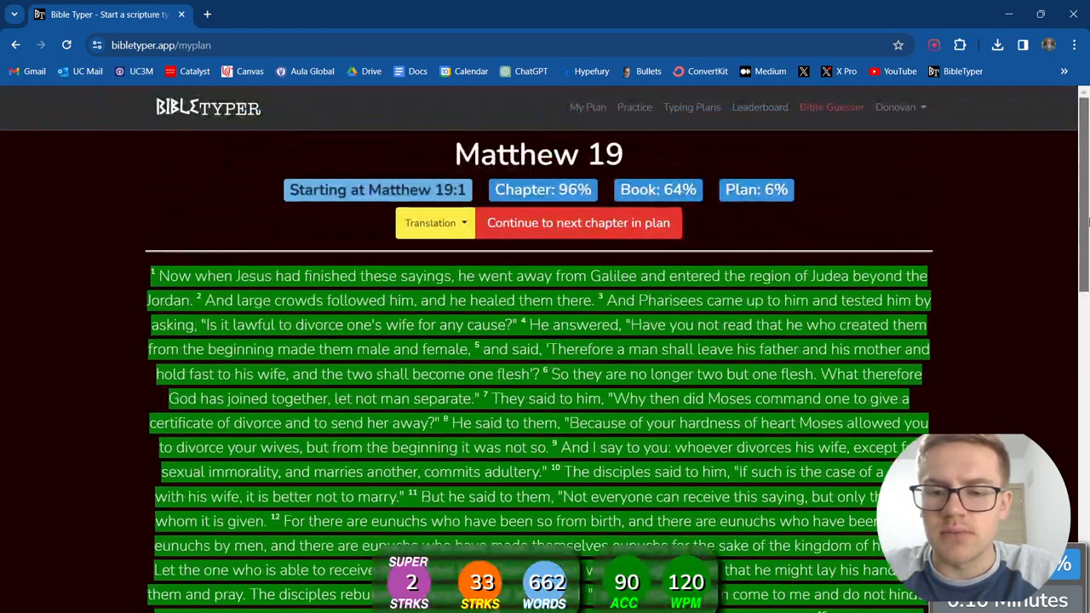
{"action": "key", "text": "alt+tab"}
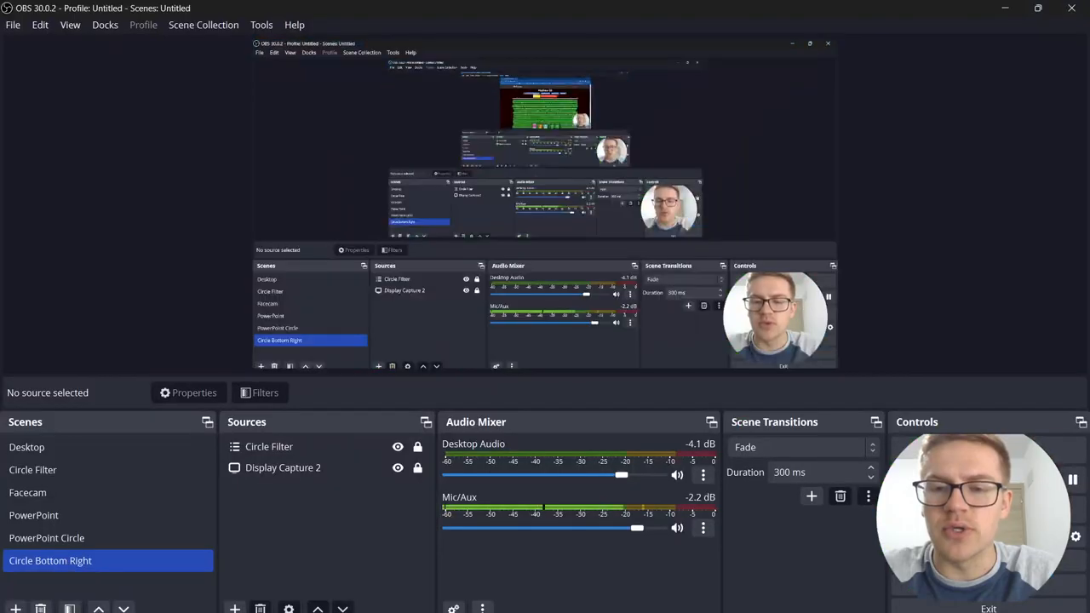